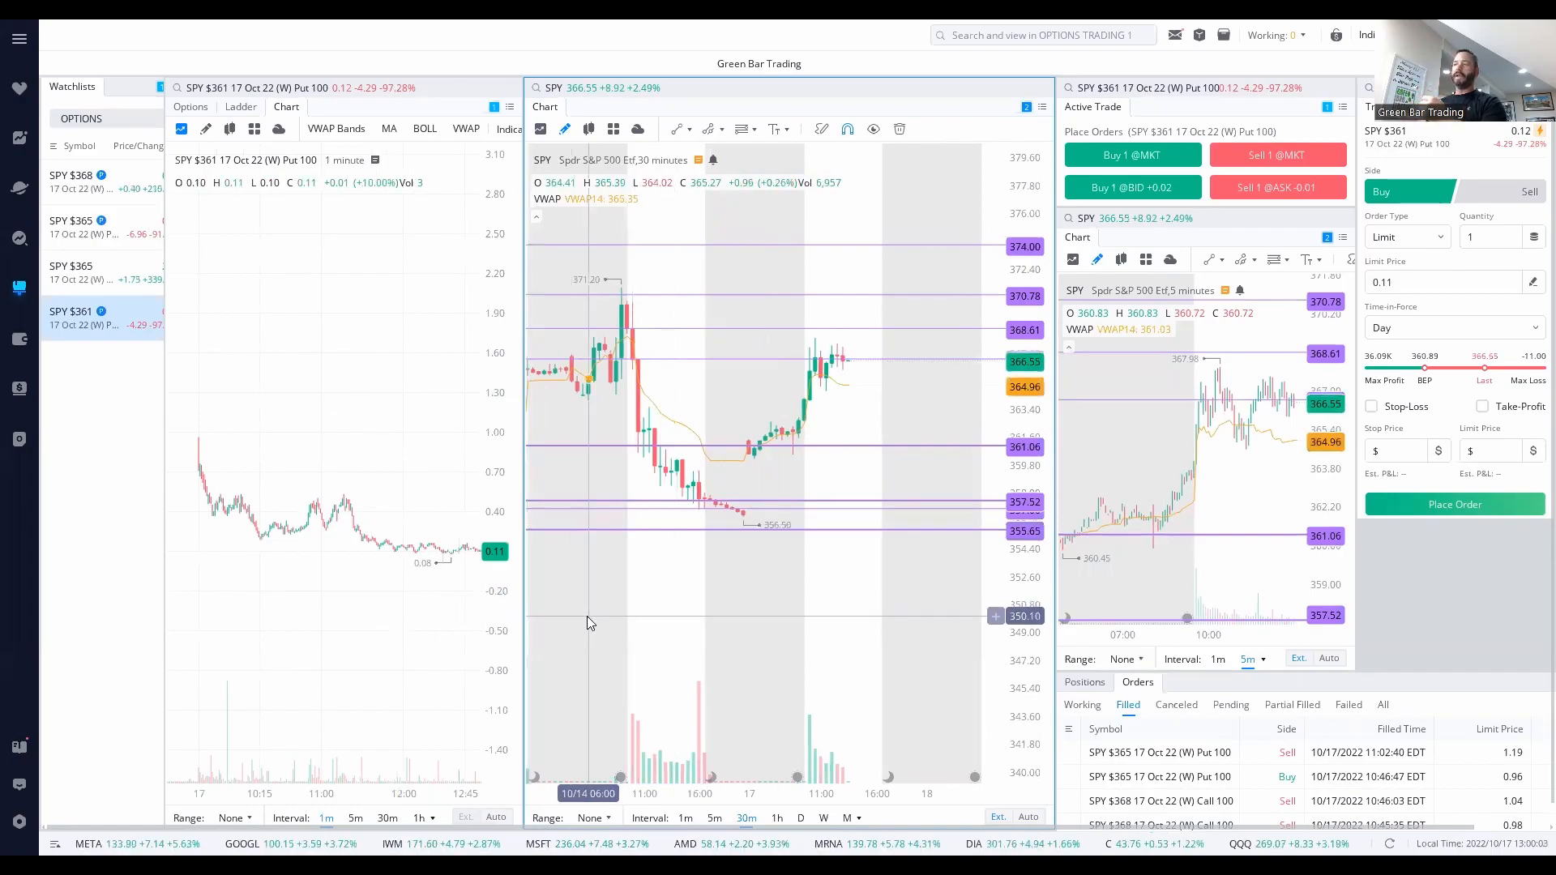
pyautogui.moveTo(615, 621)
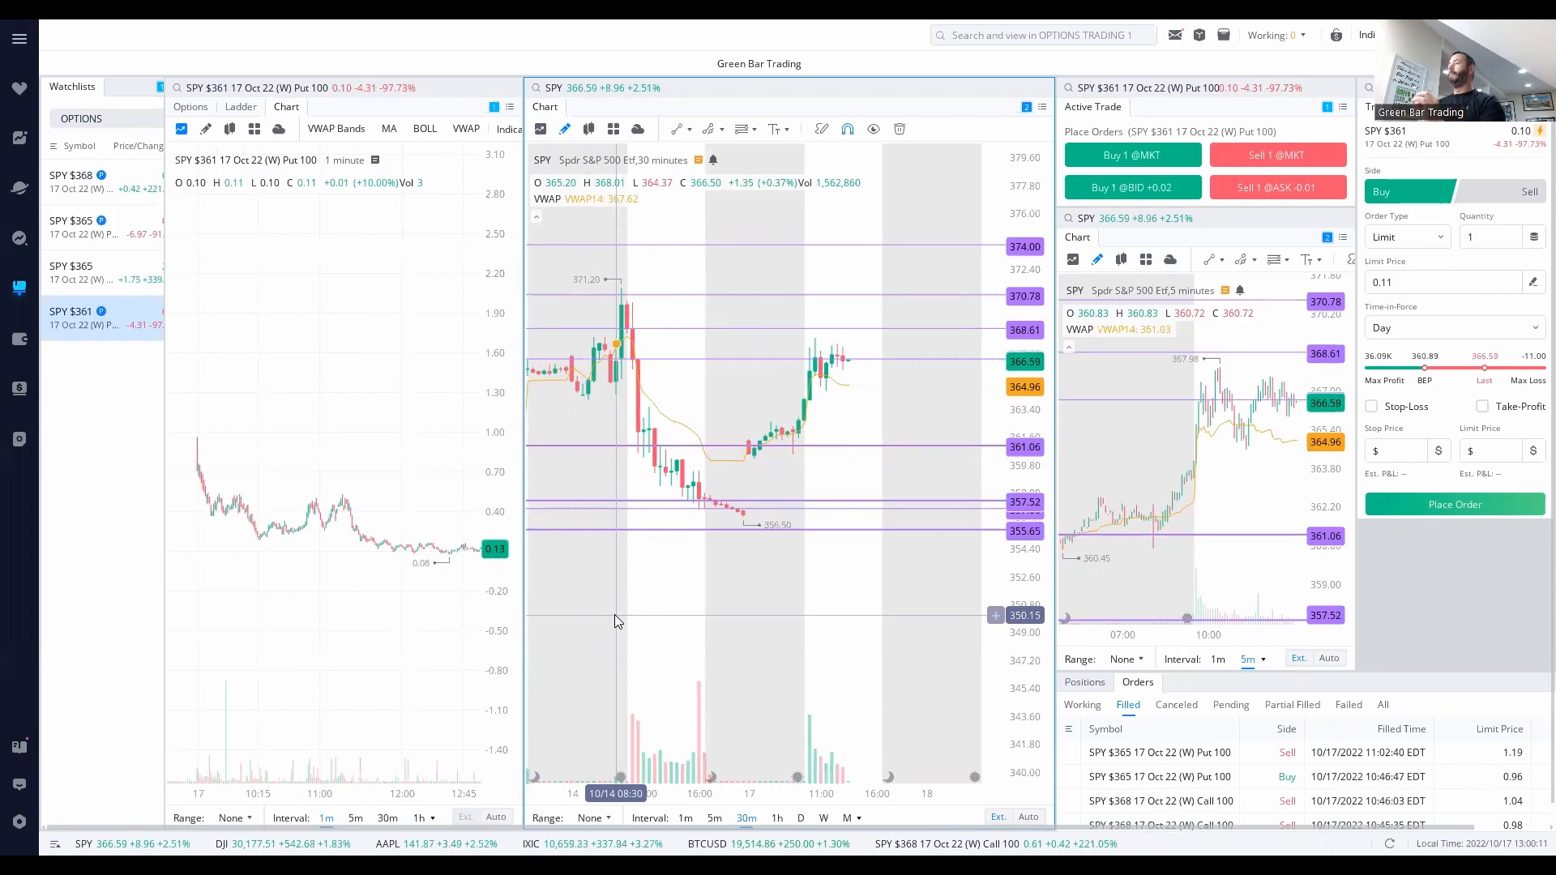
pyautogui.moveTo(715, 581)
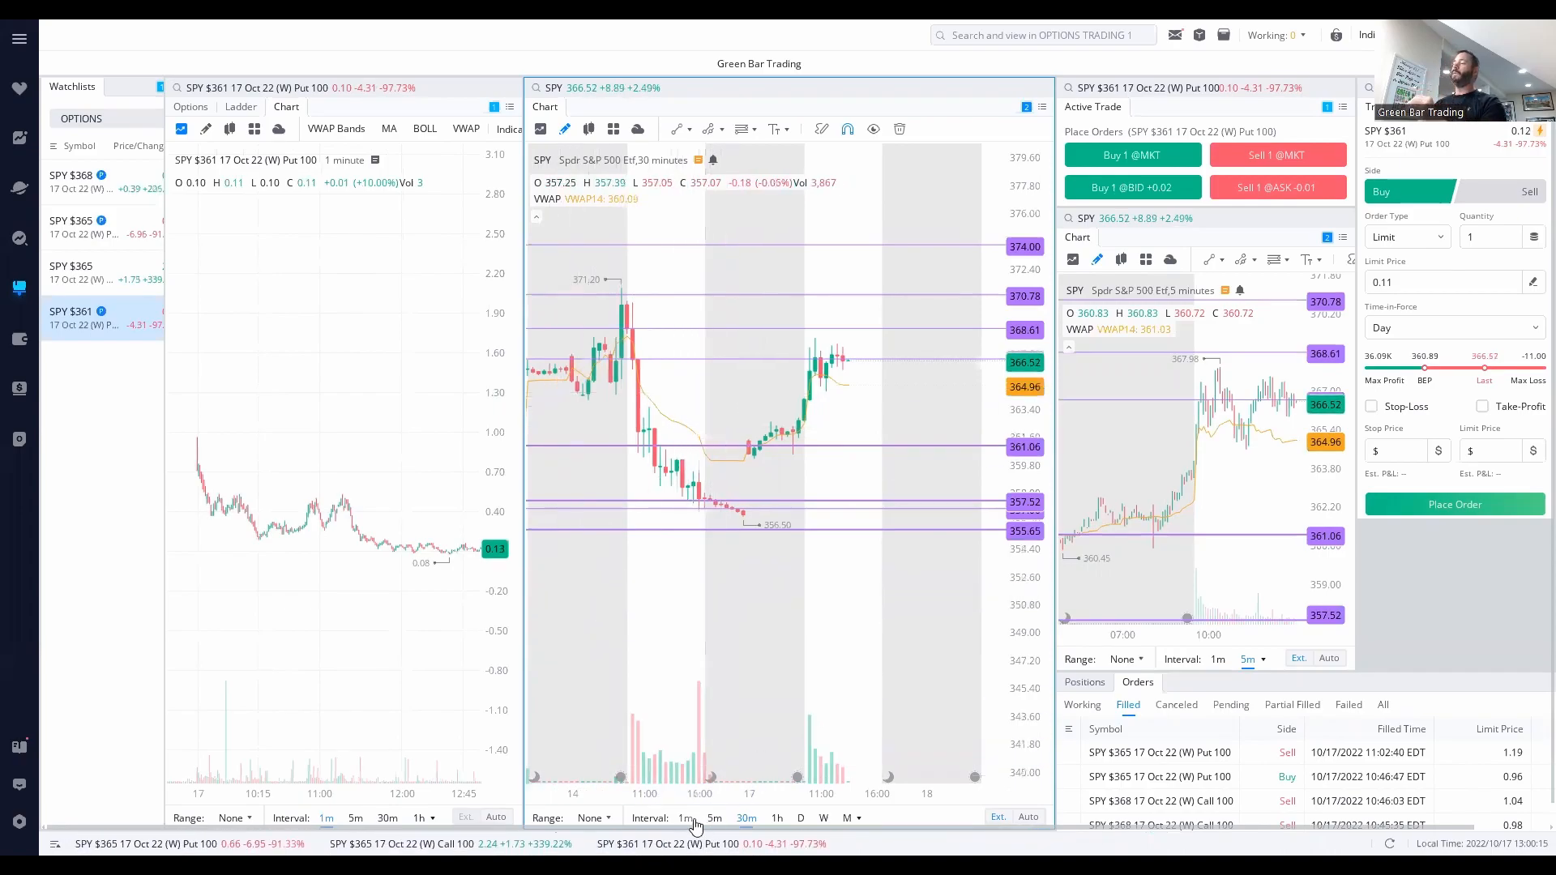
# - Switch the central SPY chart to 1-minute candles and widen it to show today's session
pyautogui.click(684, 817)
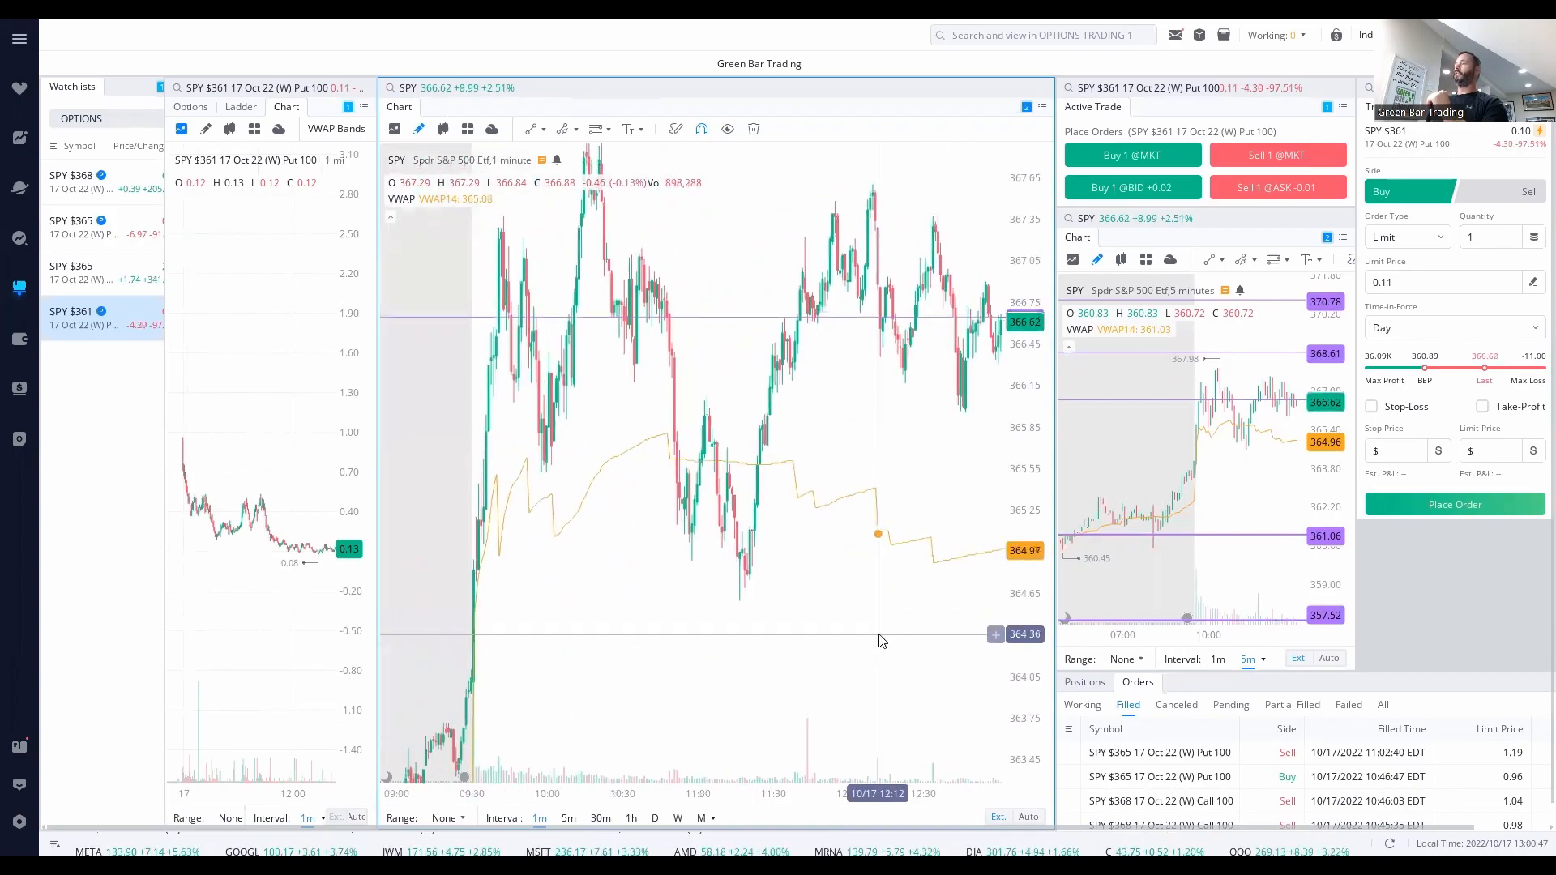
pyautogui.moveTo(496, 543)
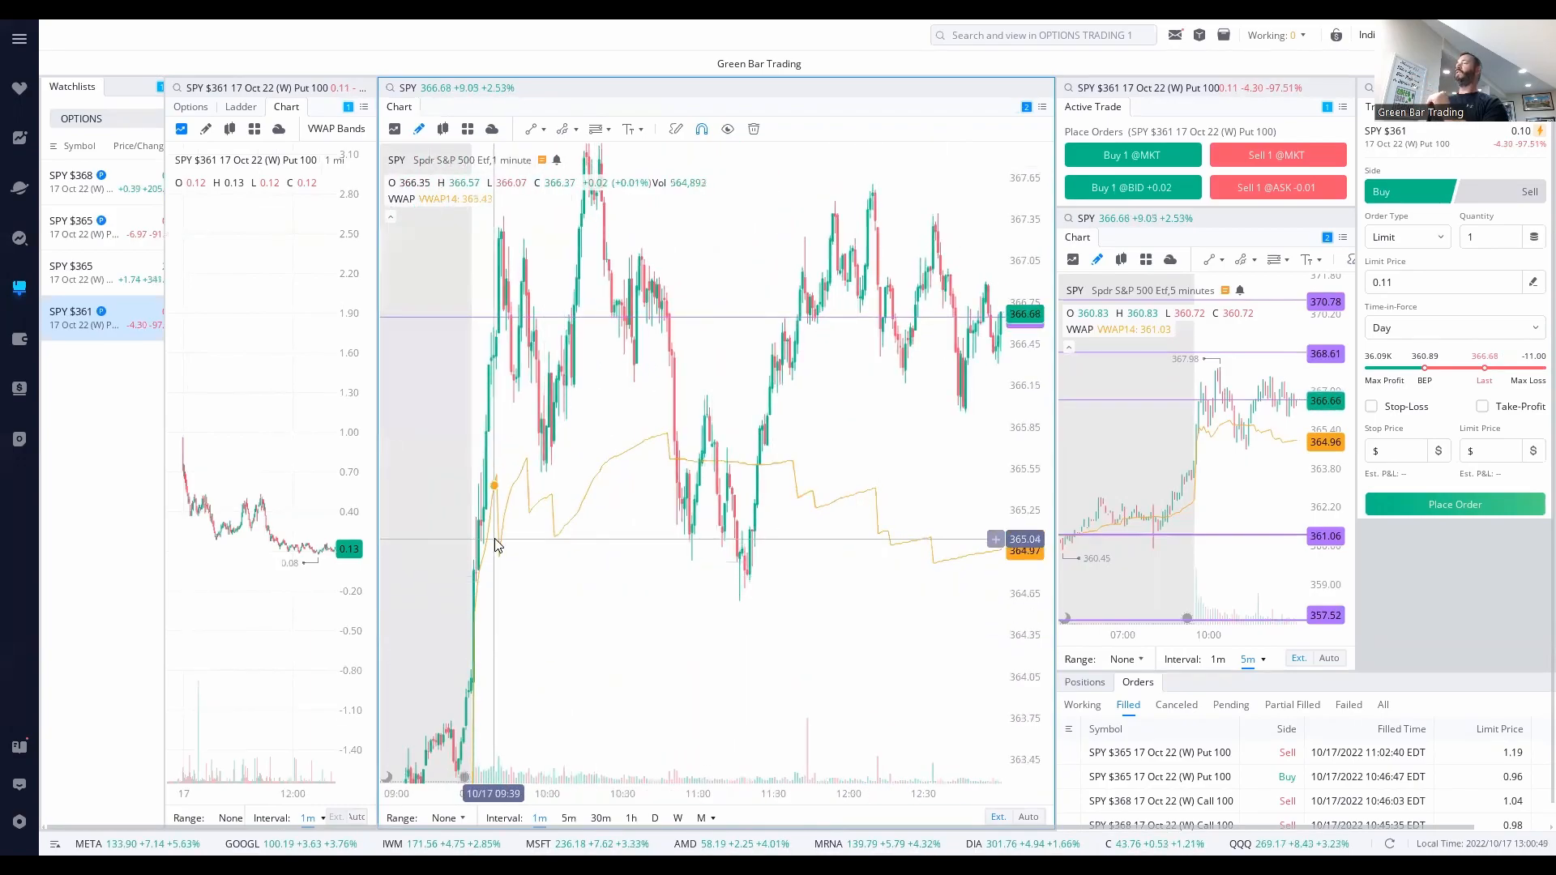
pyautogui.moveTo(778, 461)
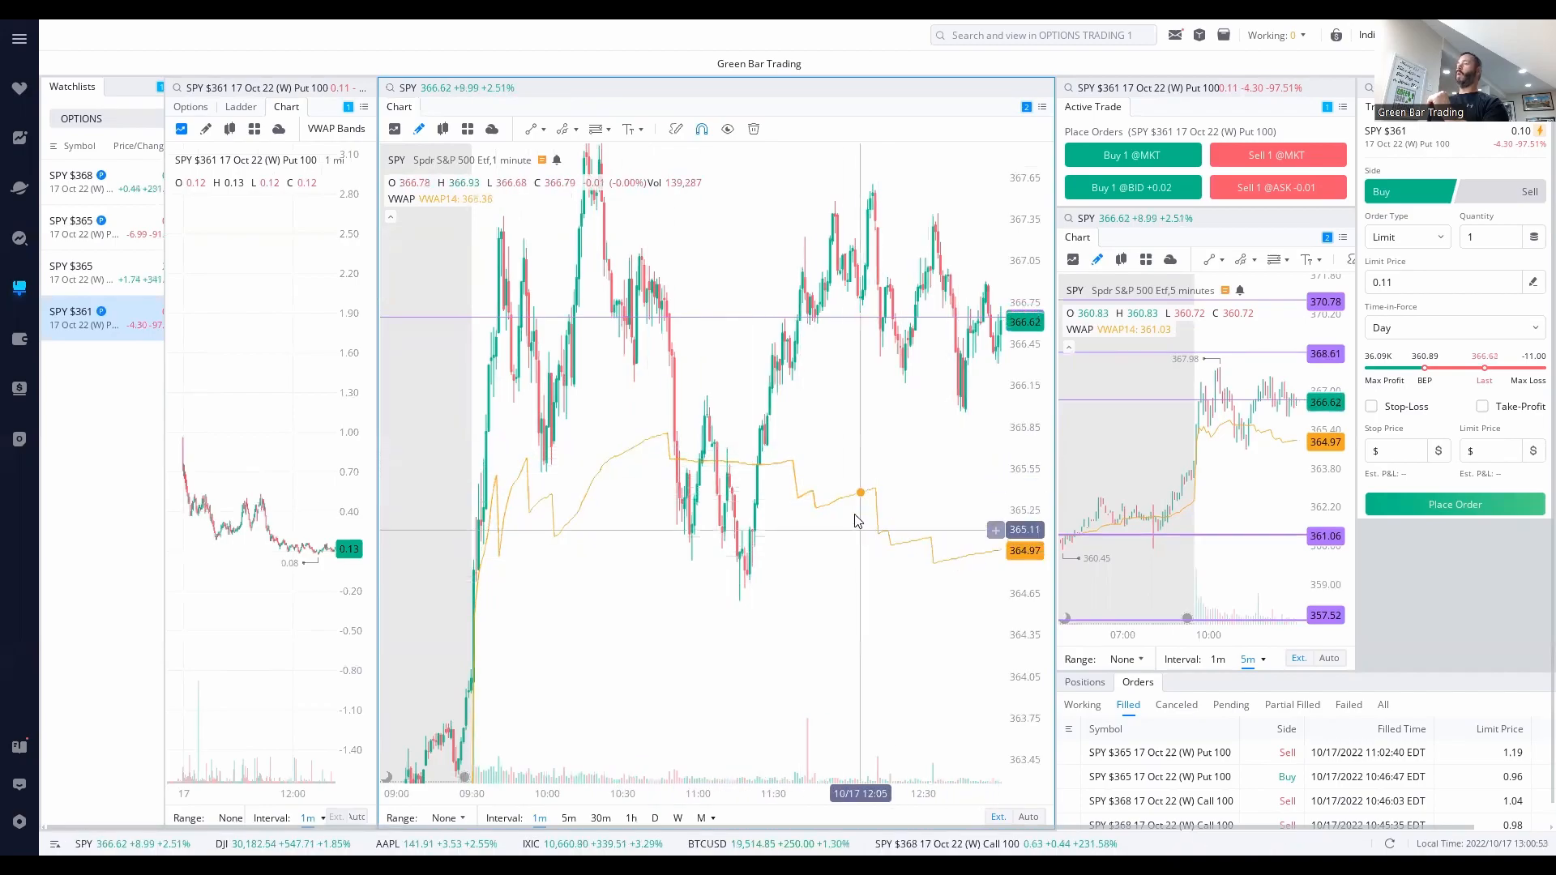
pyautogui.moveTo(512, 495)
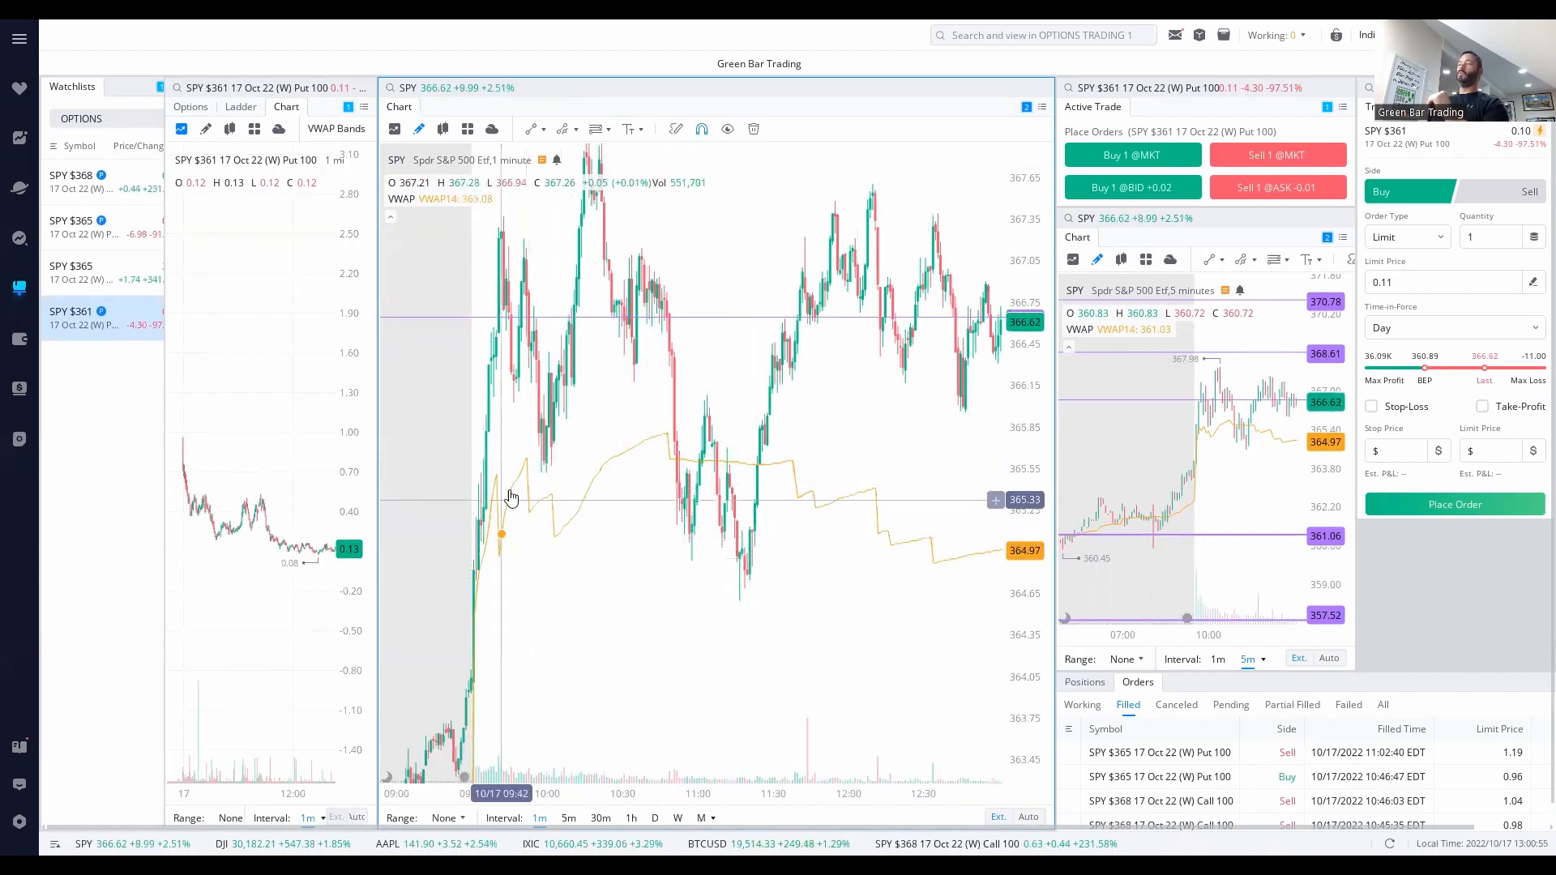
pyautogui.moveTo(667, 452)
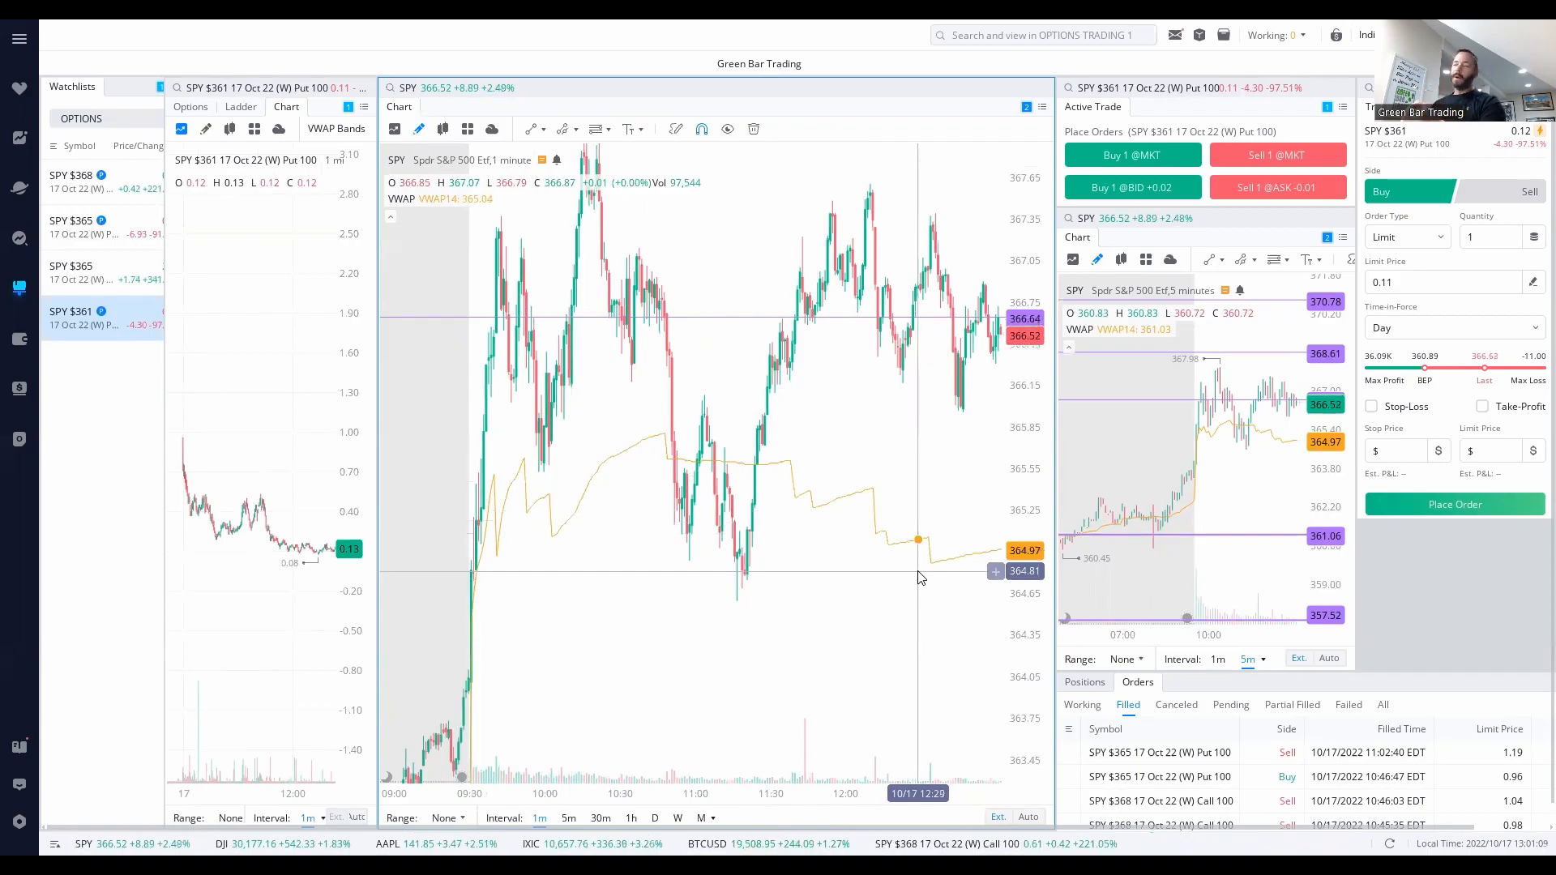
pyautogui.moveTo(851, 588)
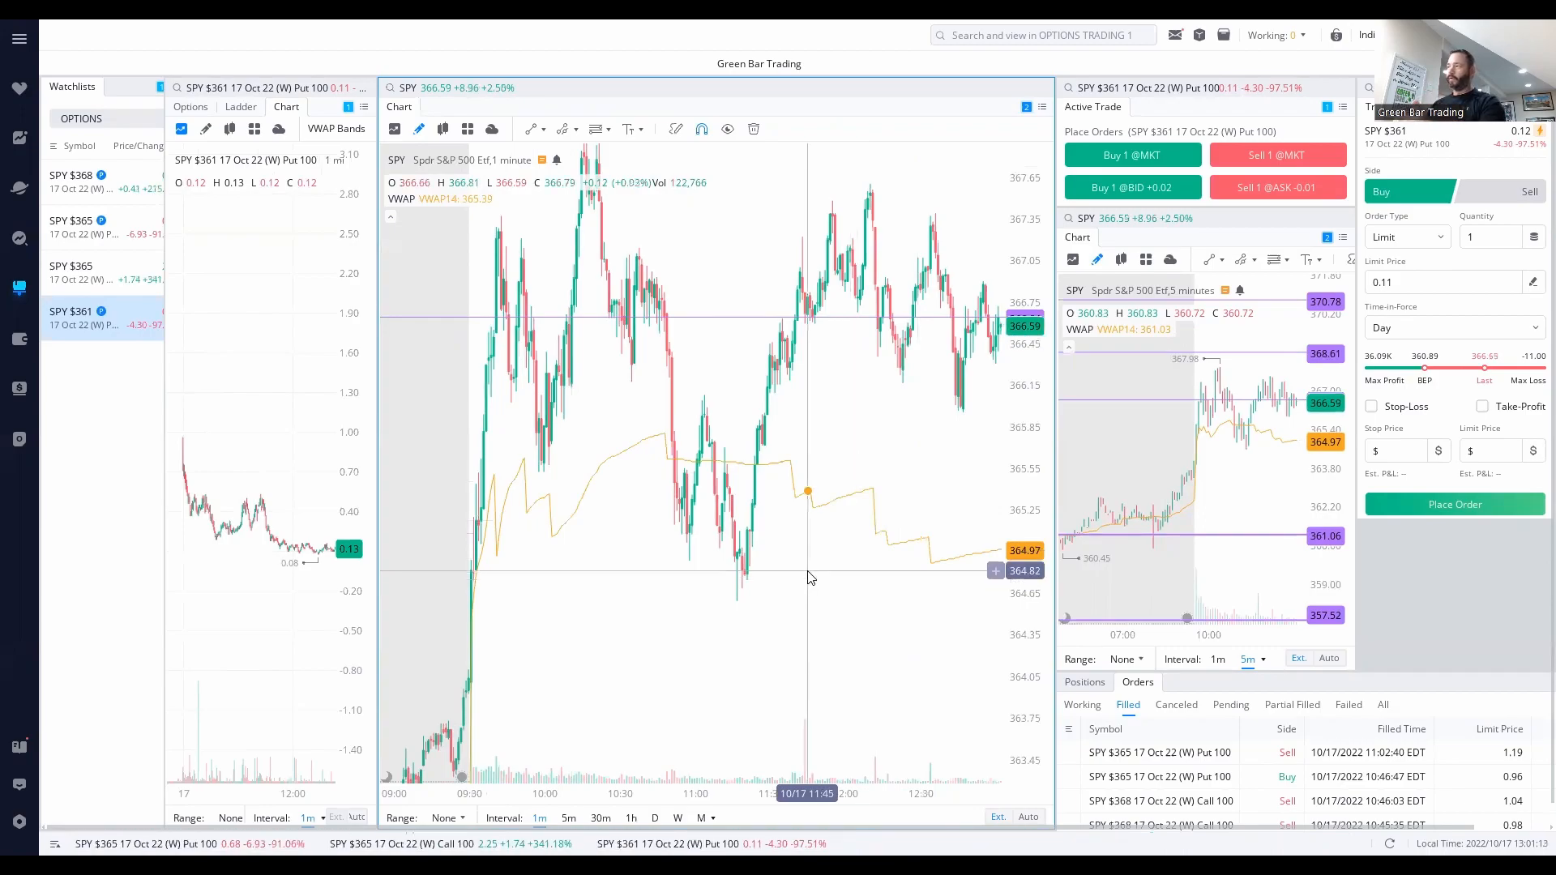
pyautogui.moveTo(931, 631)
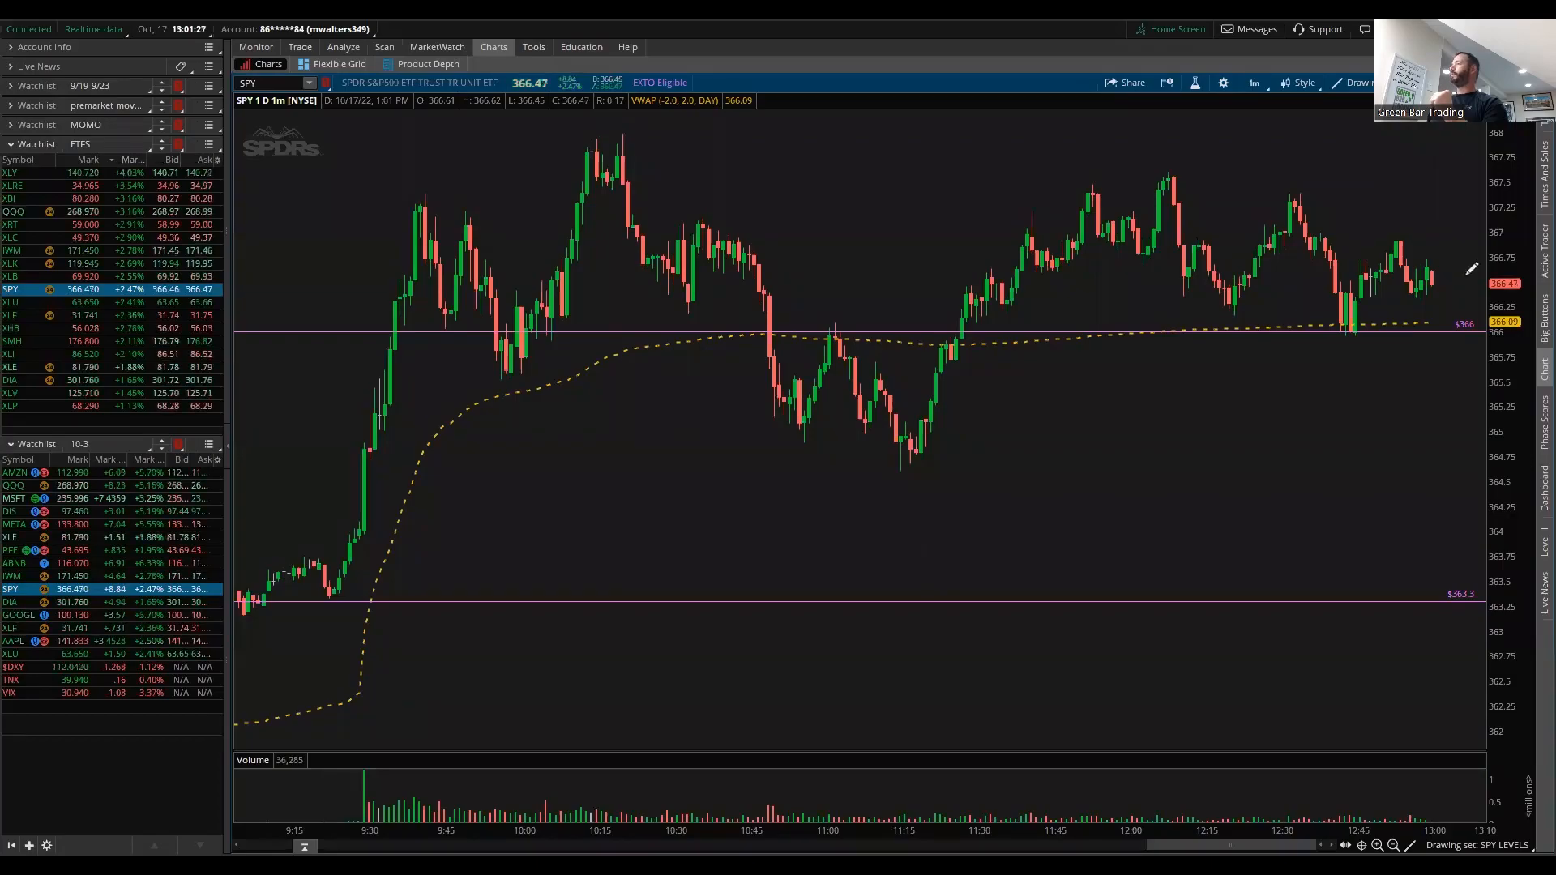
pyautogui.moveTo(990, 624)
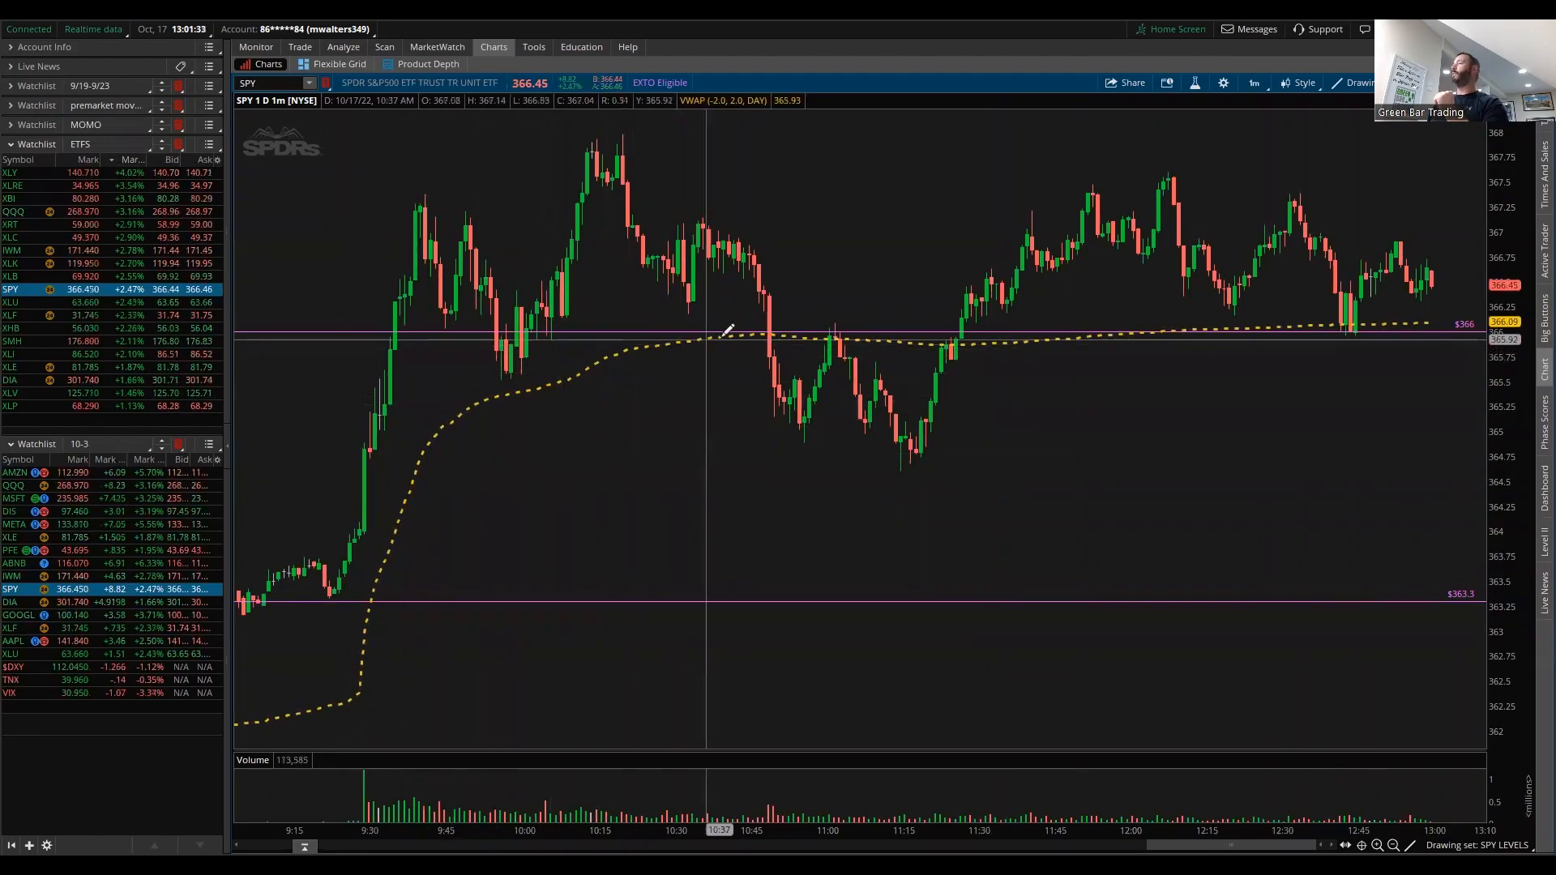
pyautogui.moveTo(505, 405)
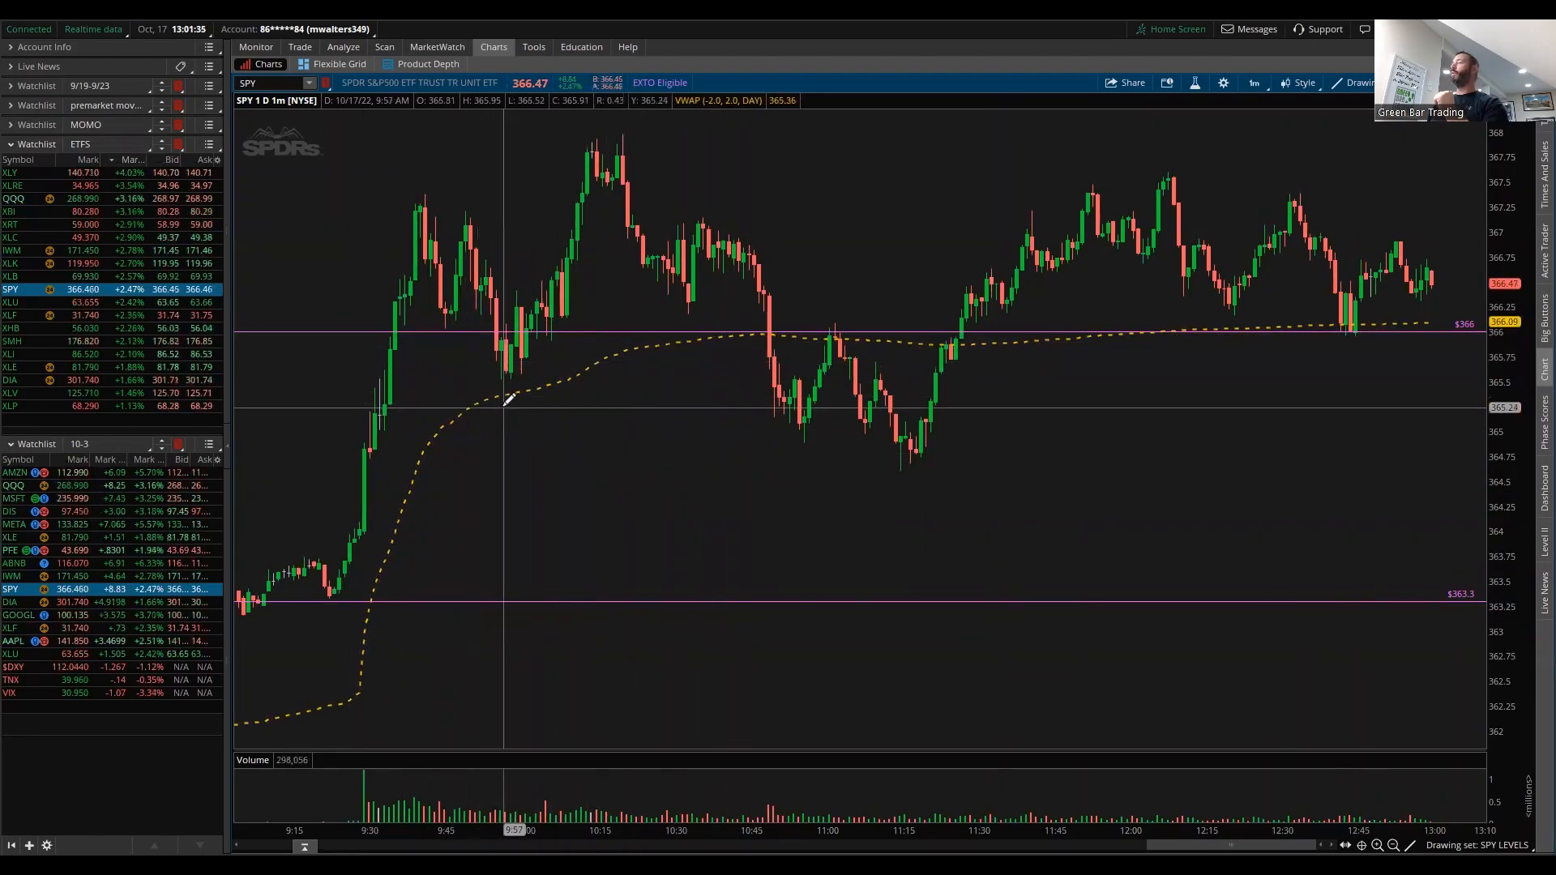
pyautogui.moveTo(823, 327)
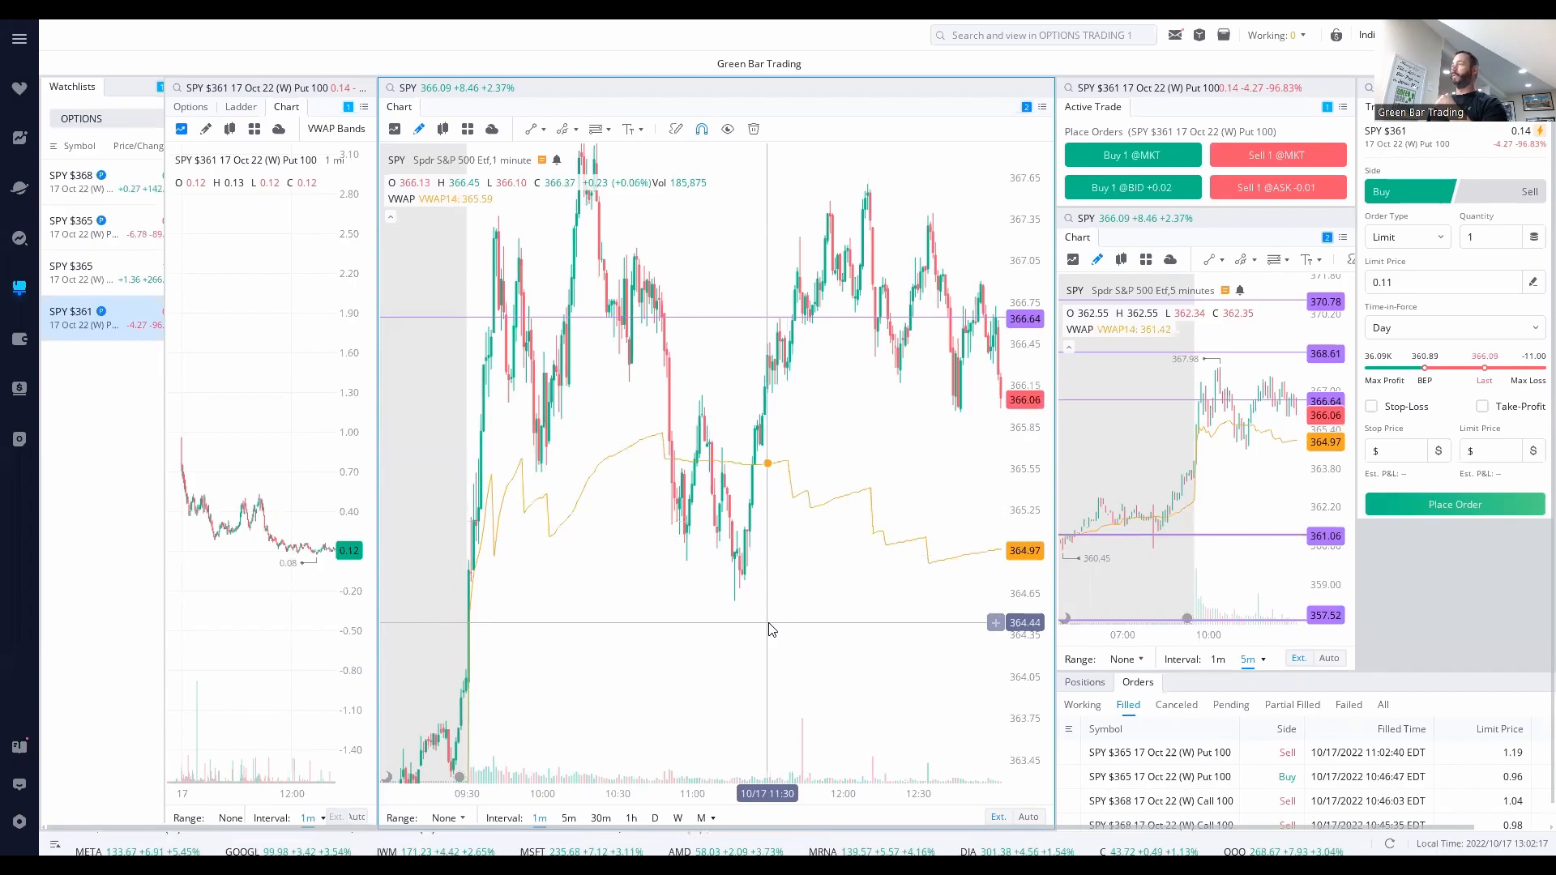
pyautogui.moveTo(913, 552)
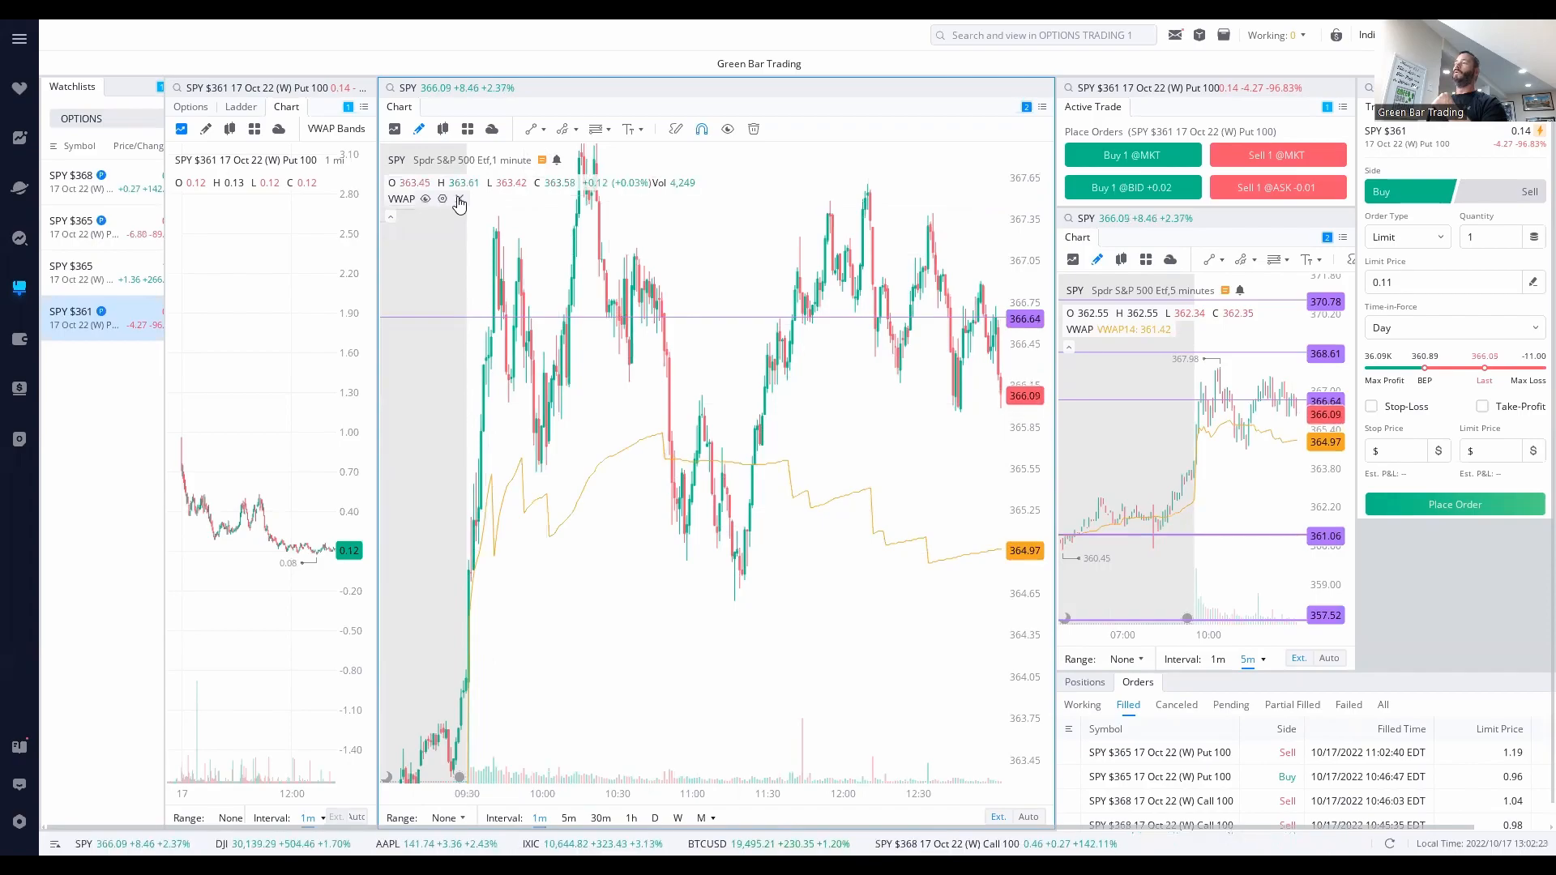
pyautogui.moveTo(759, 570)
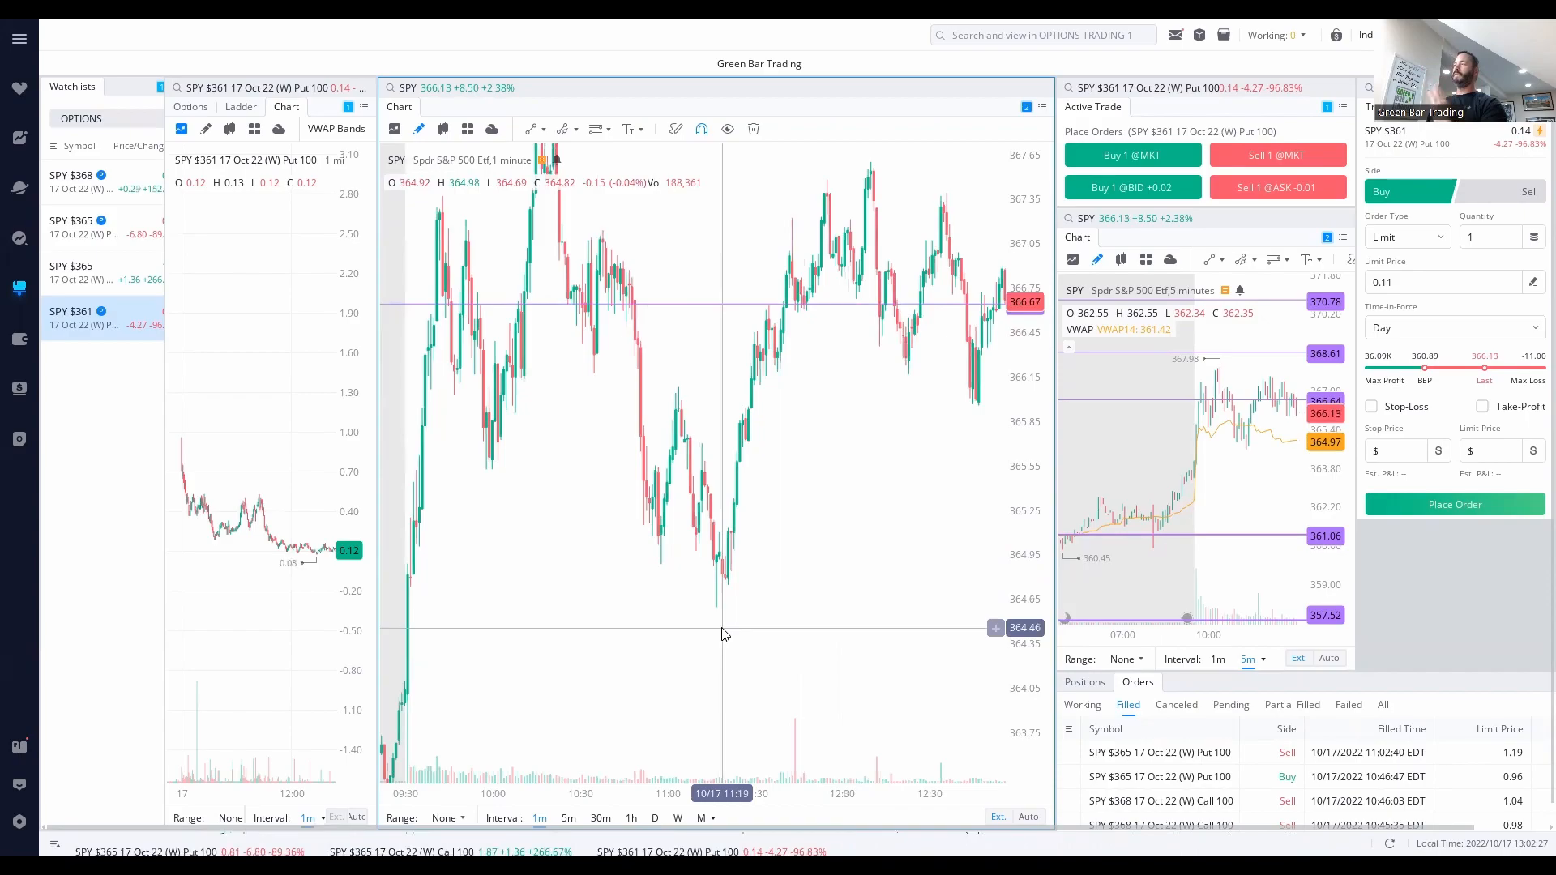
pyautogui.moveTo(823, 583)
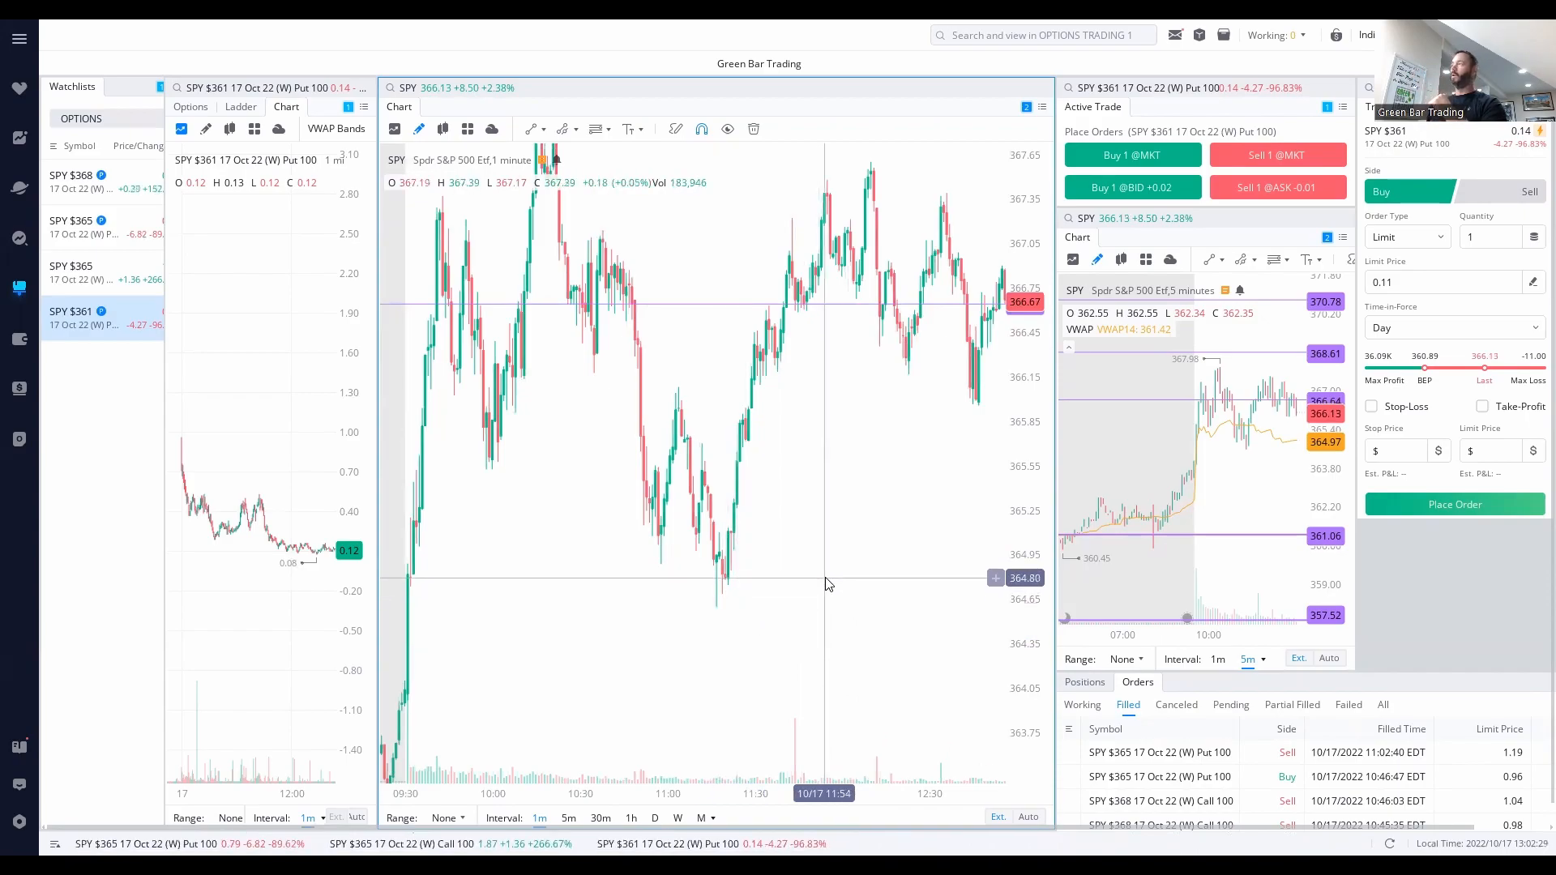
pyautogui.moveTo(910, 510)
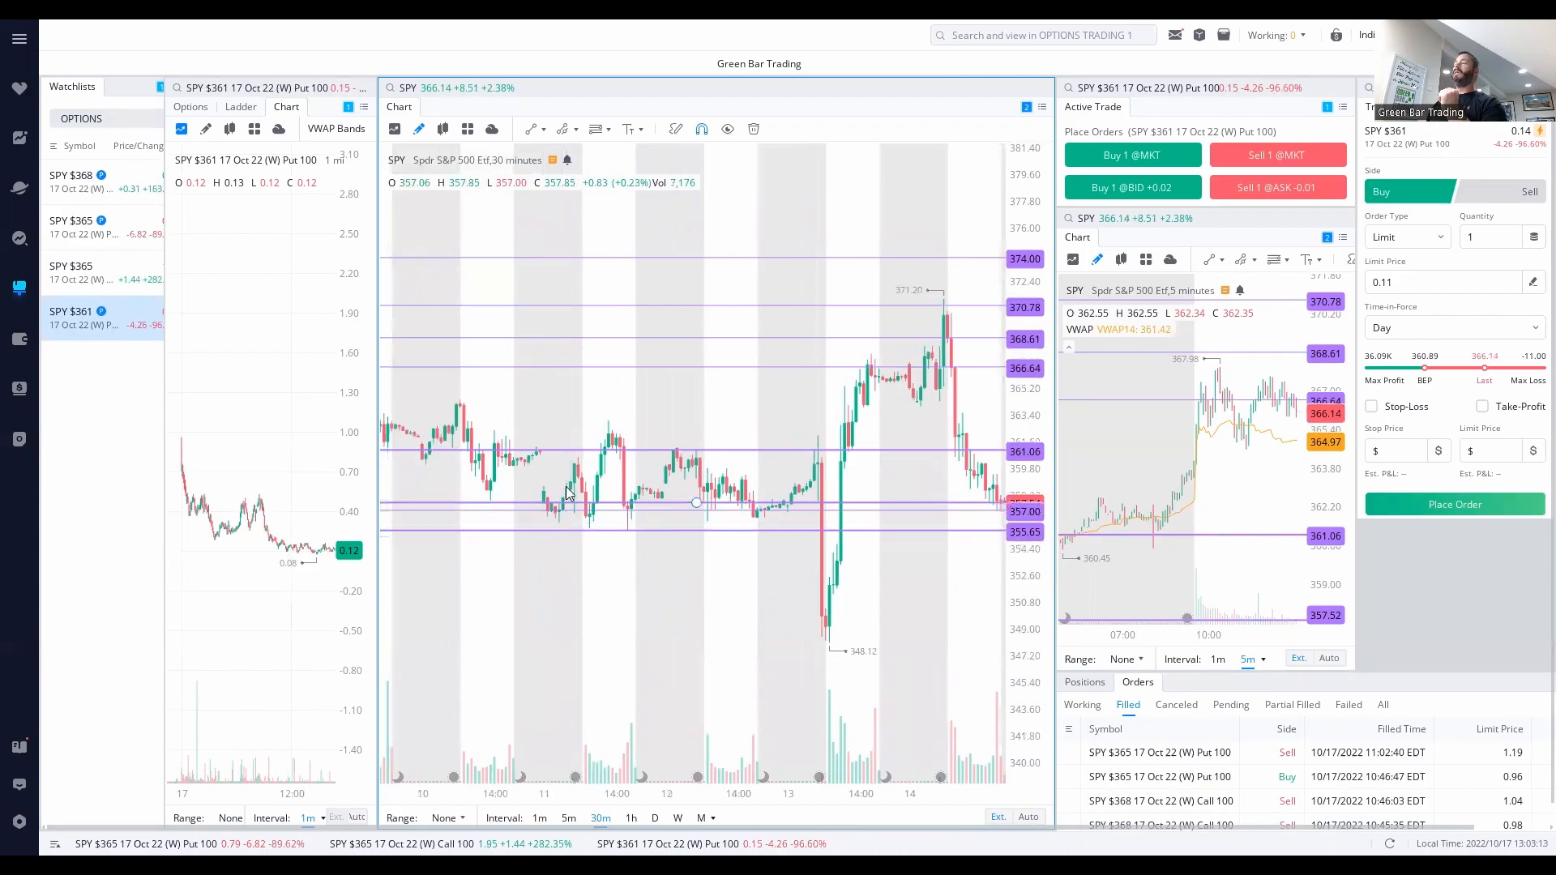
pyautogui.moveTo(581, 493)
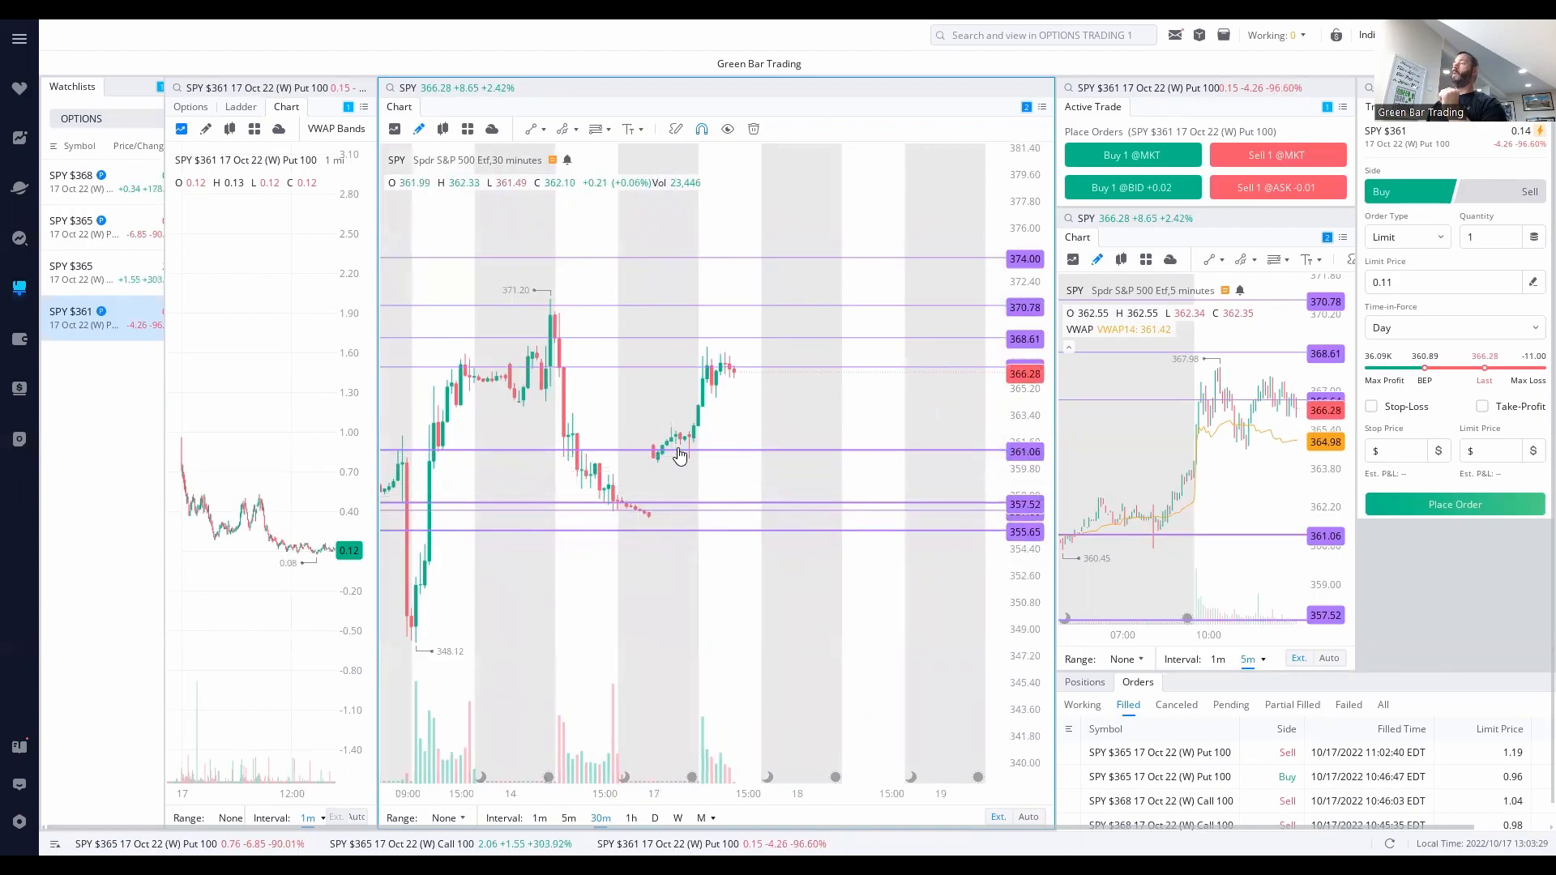
pyautogui.moveTo(719, 553)
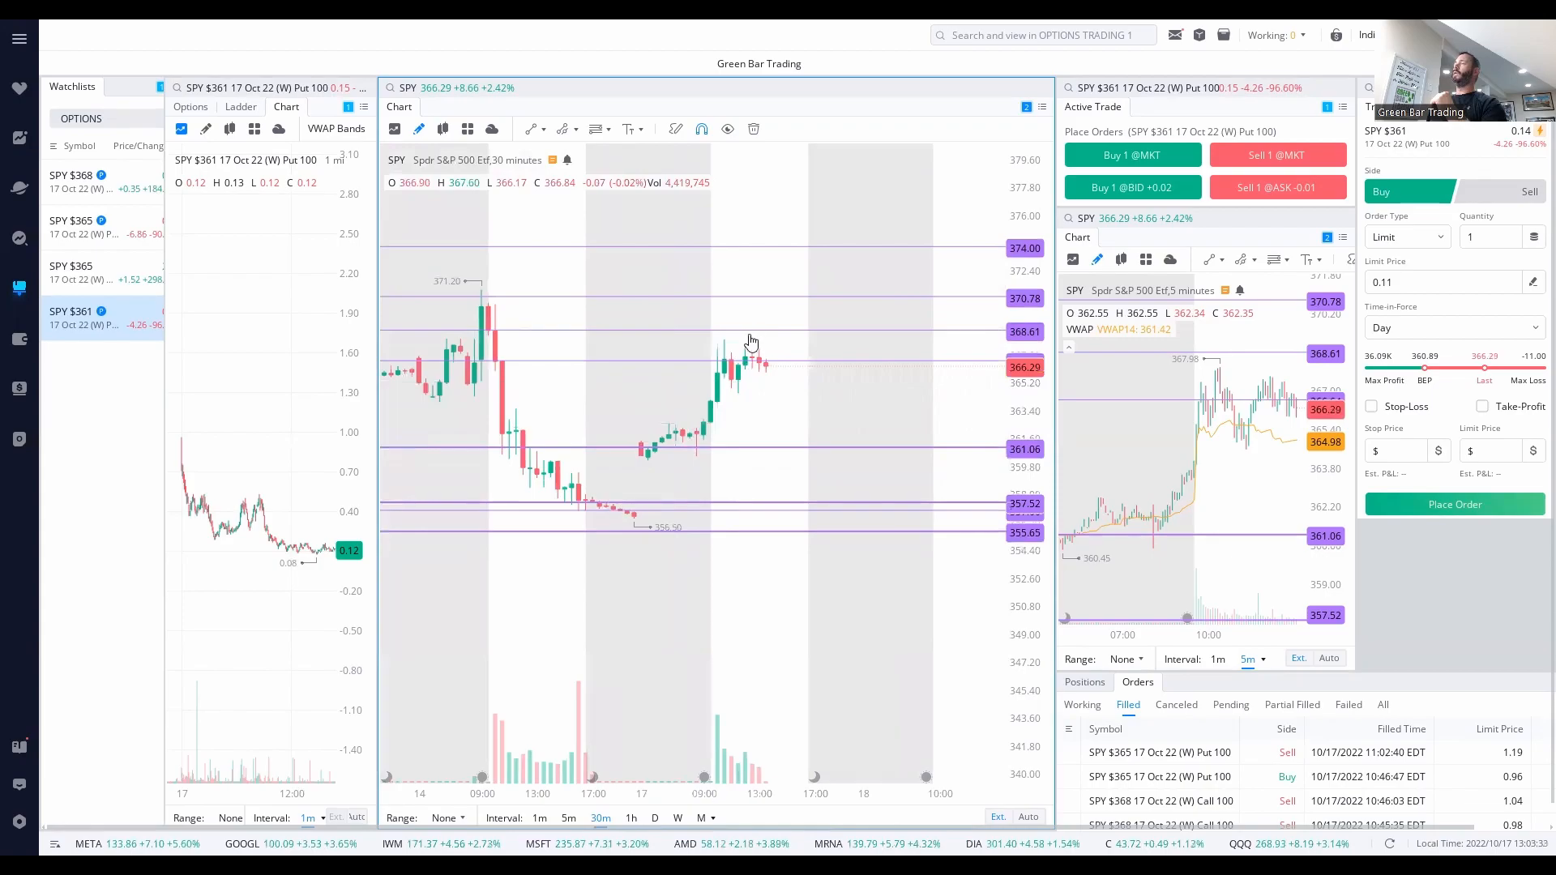
pyautogui.moveTo(837, 491)
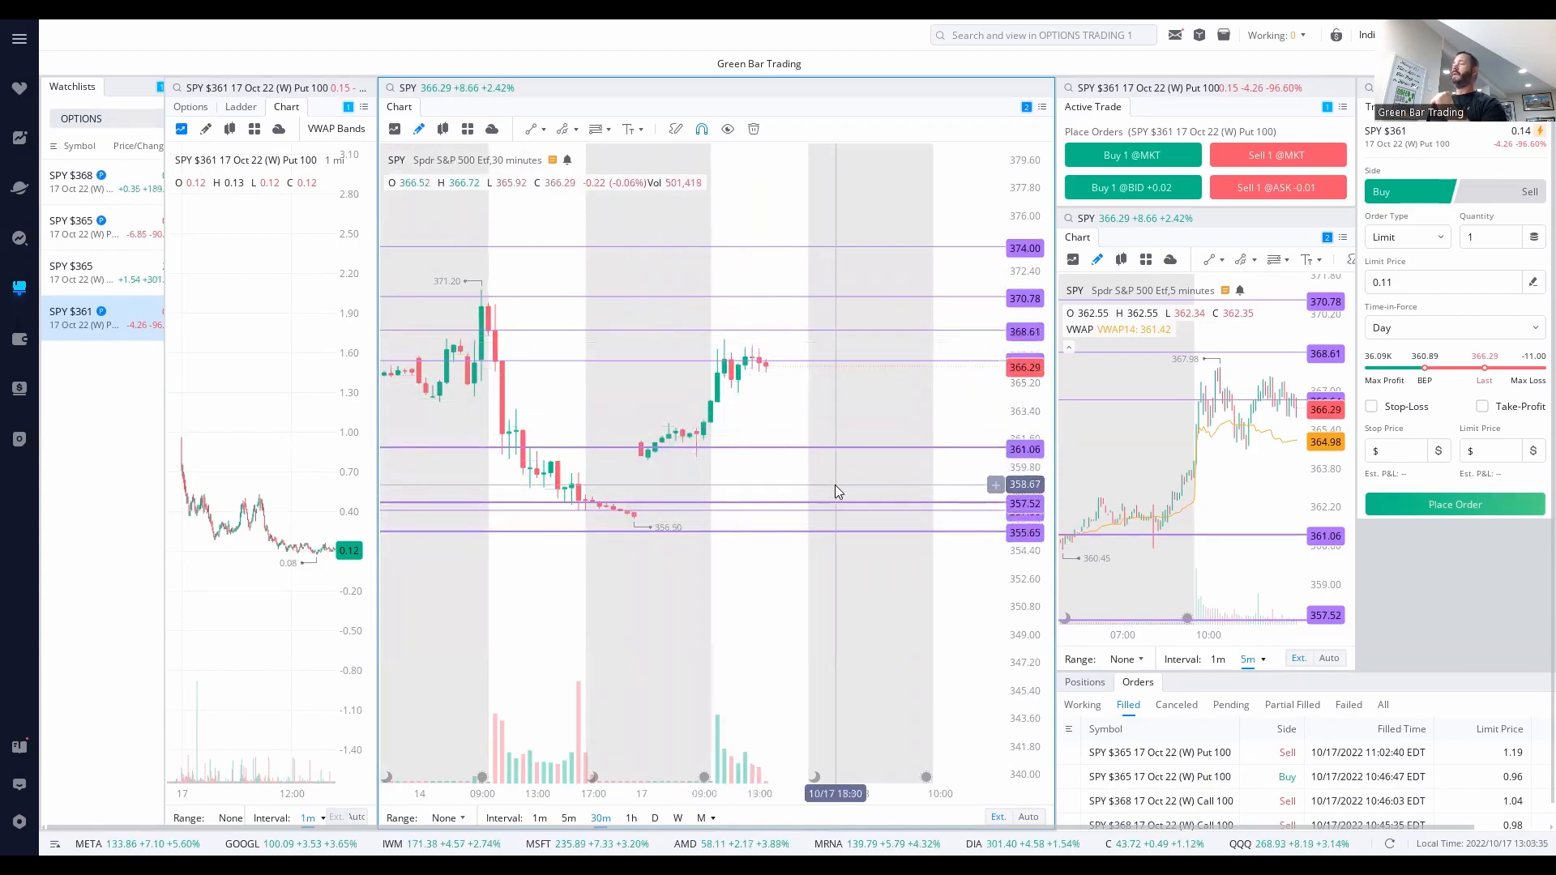
pyautogui.moveTo(691, 494)
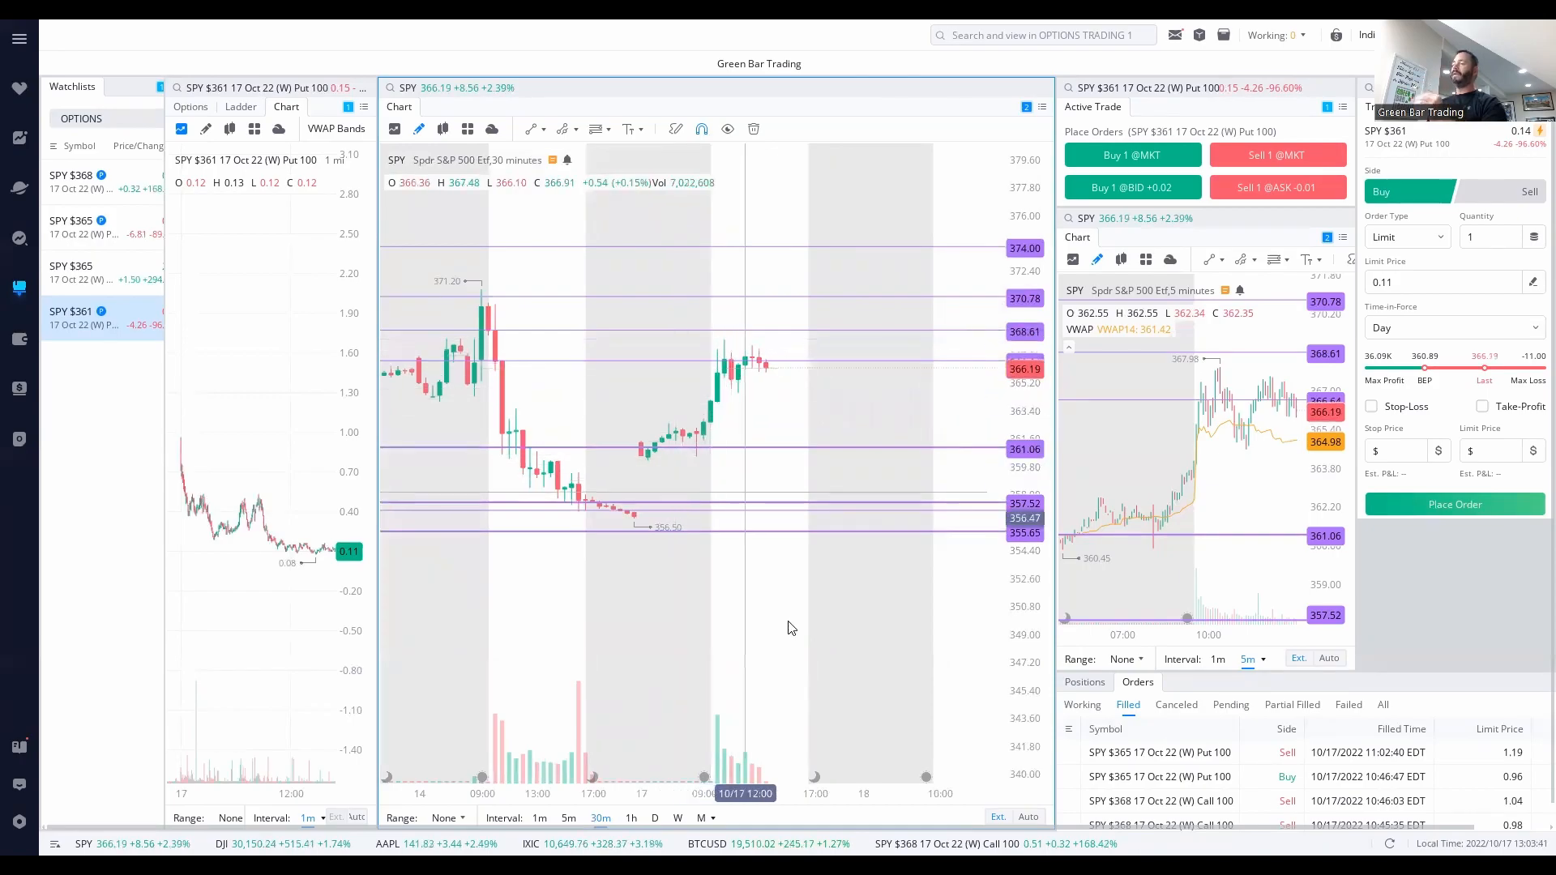
# - Change the central SPY chart's candle interval using the interval bar below it
pyautogui.click(539, 818)
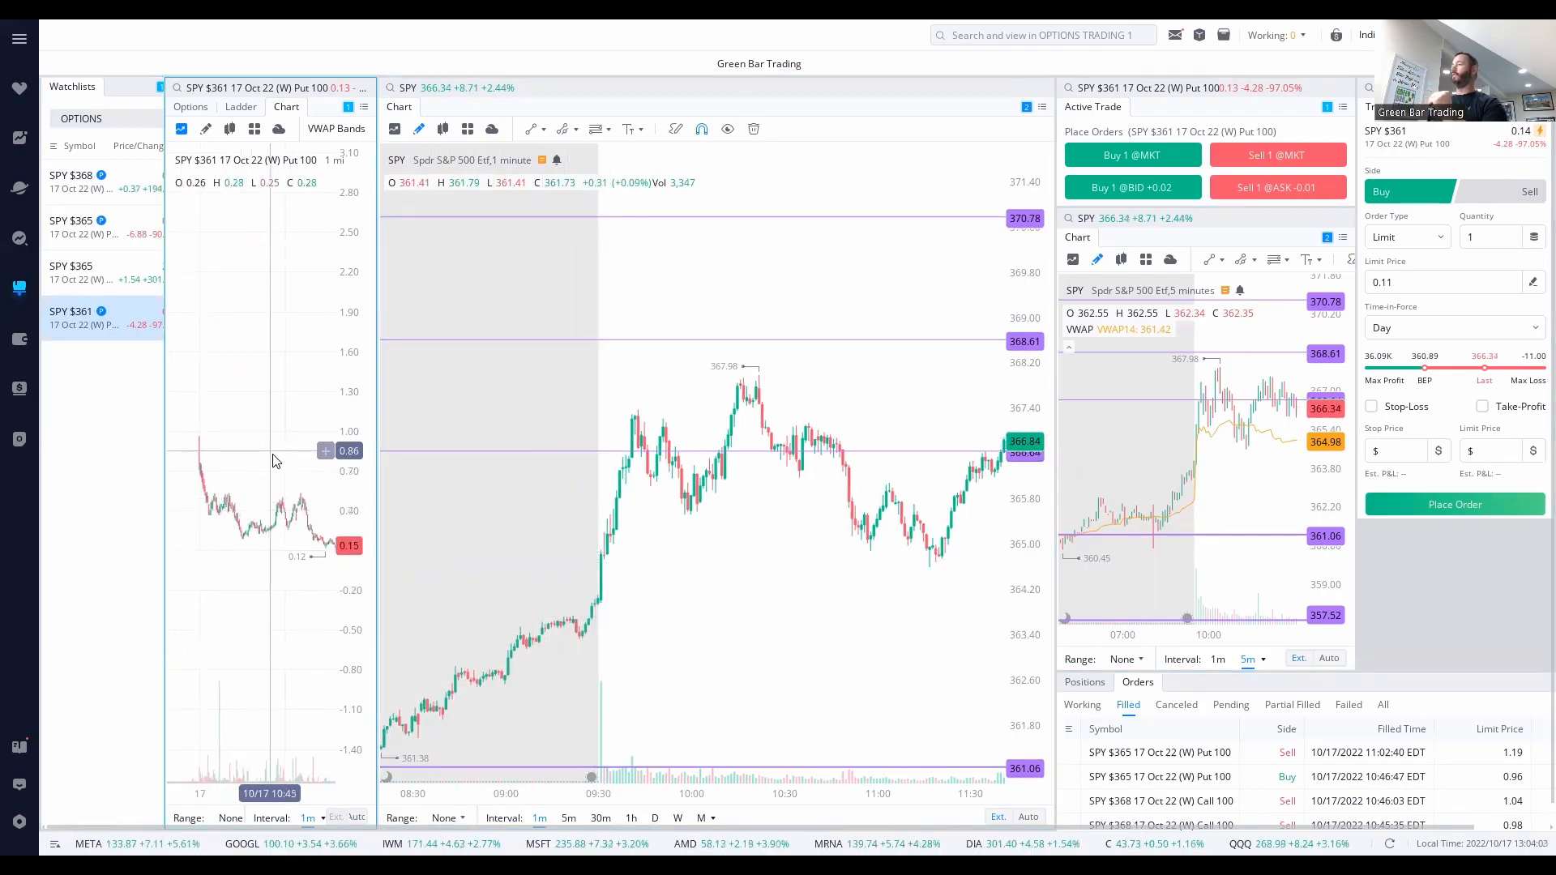
pyautogui.moveTo(607, 567)
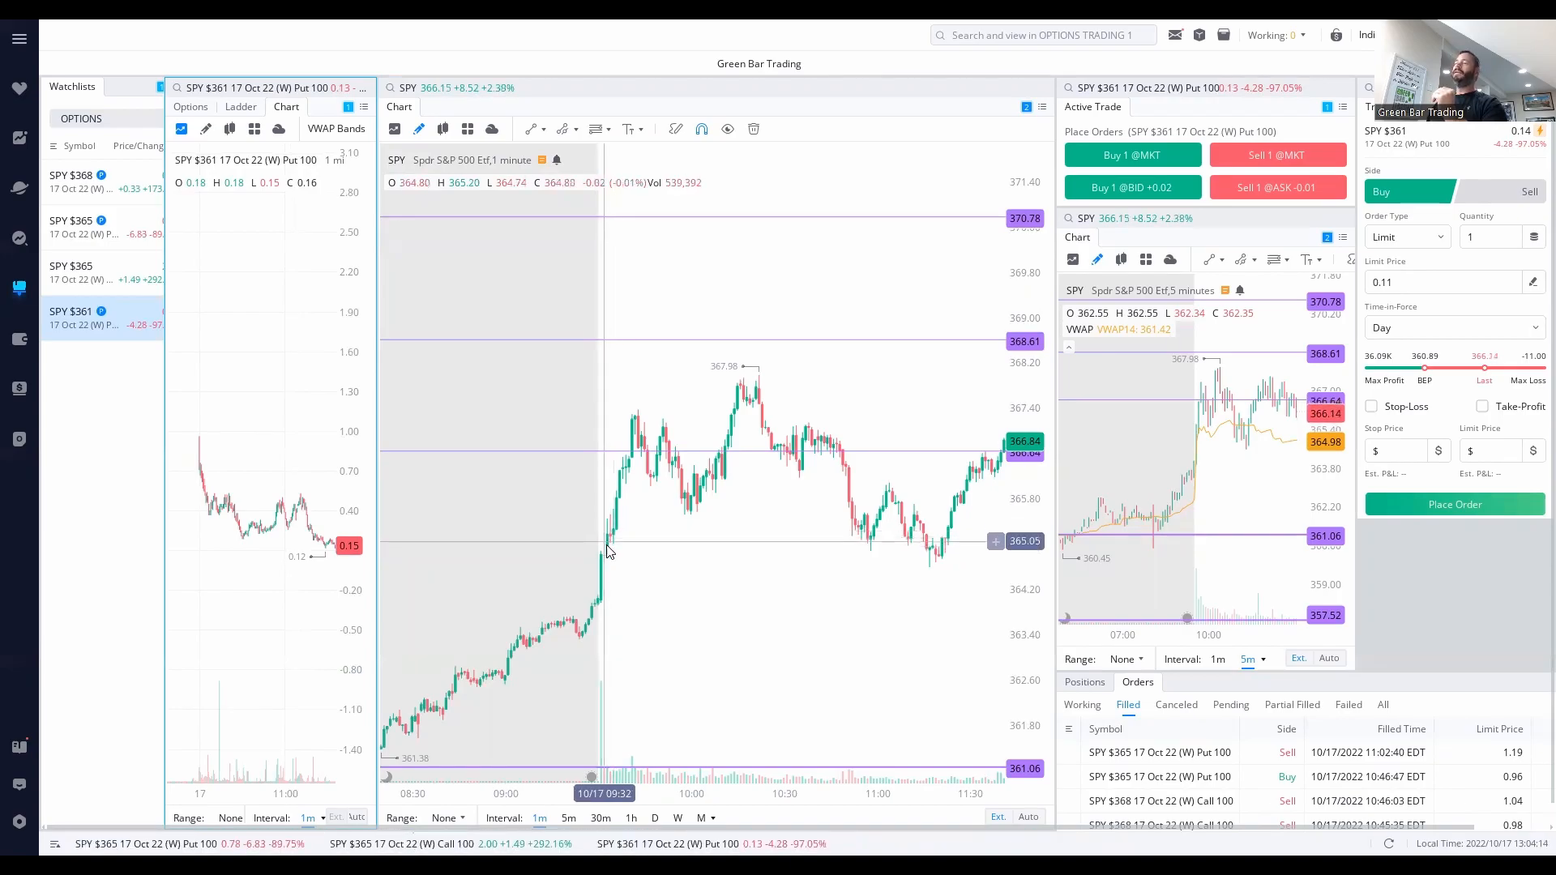
pyautogui.moveTo(633, 725)
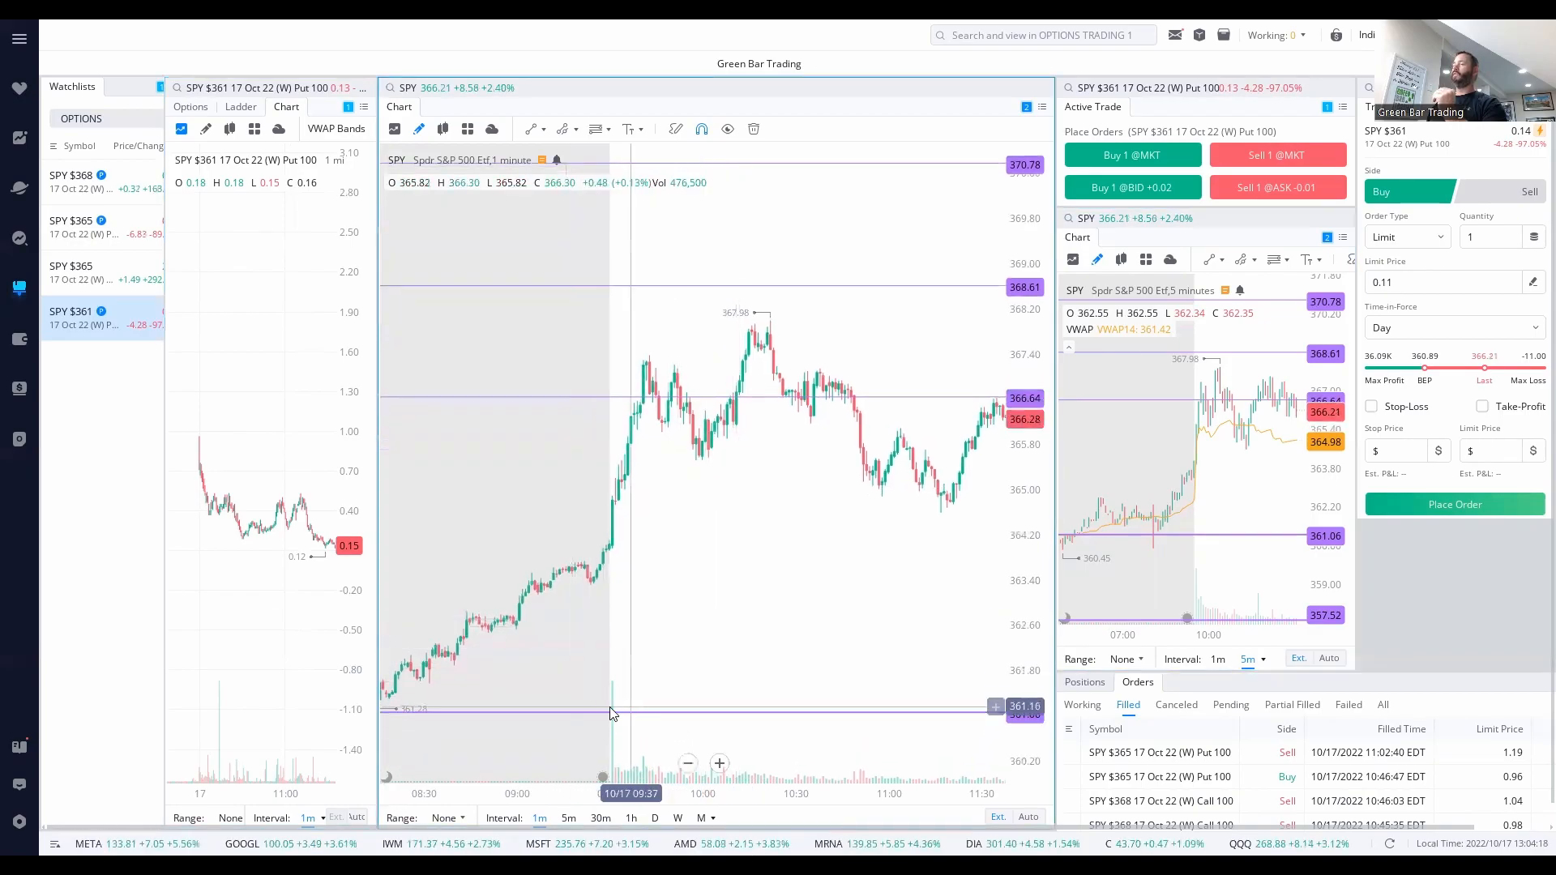
pyautogui.moveTo(593, 557)
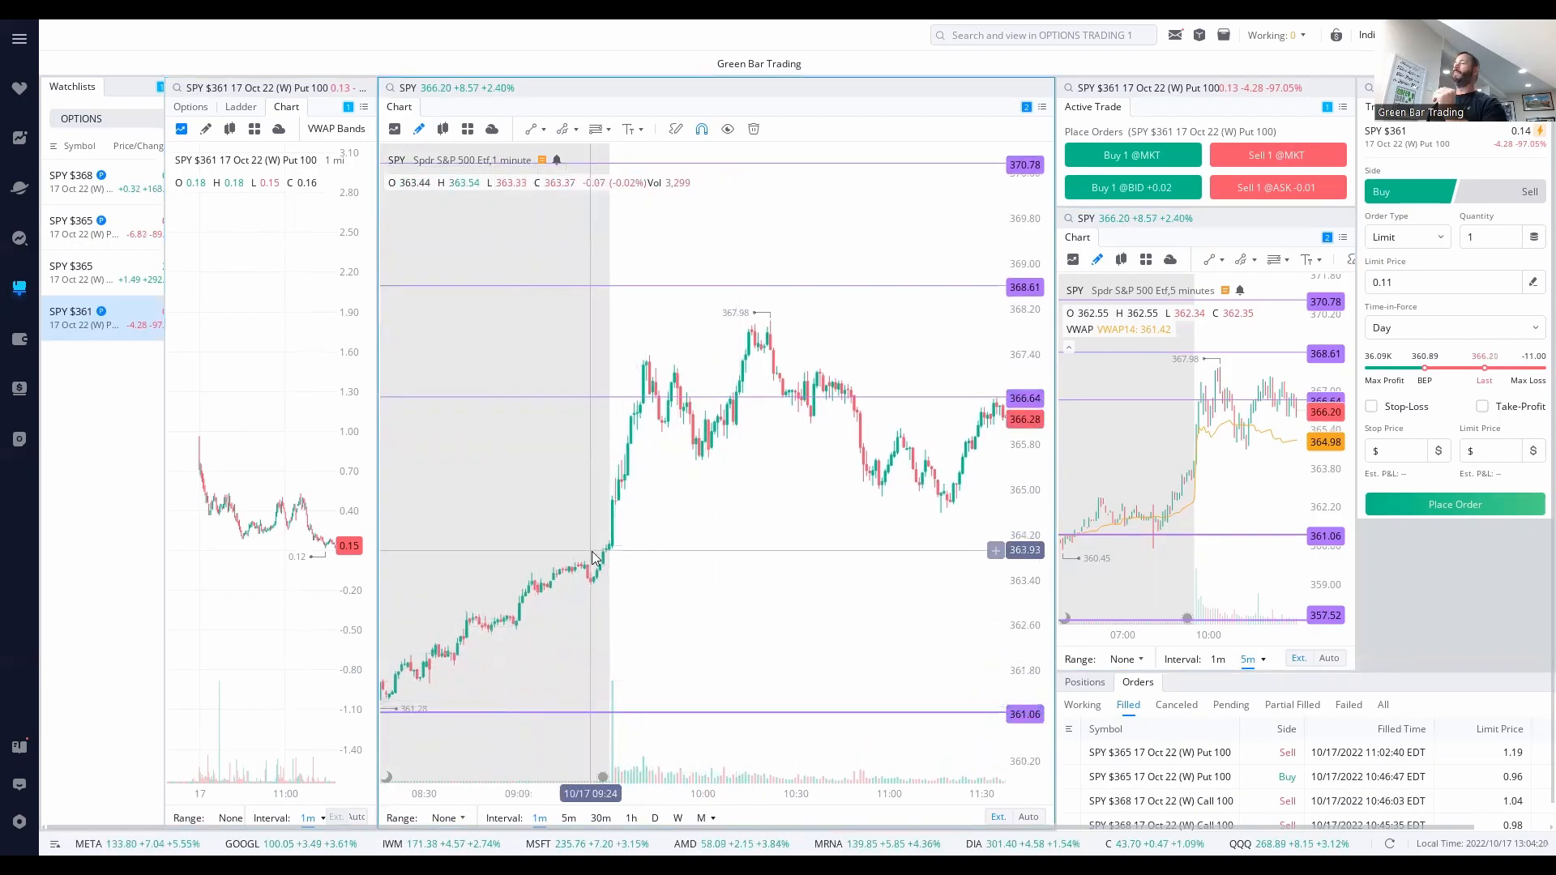
pyautogui.moveTo(617, 511)
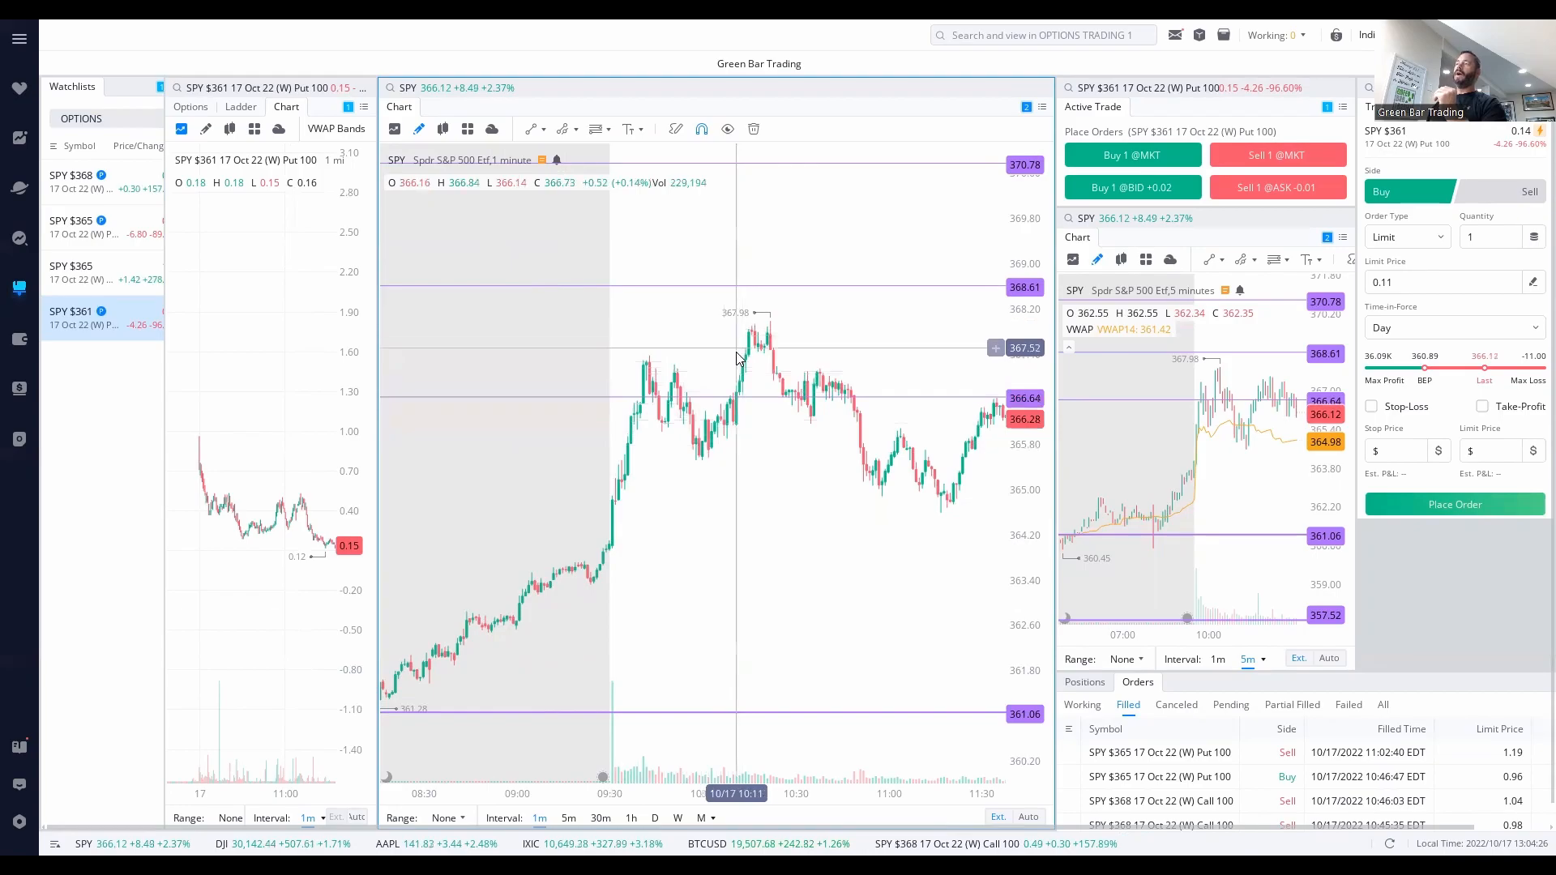
pyautogui.moveTo(657, 362)
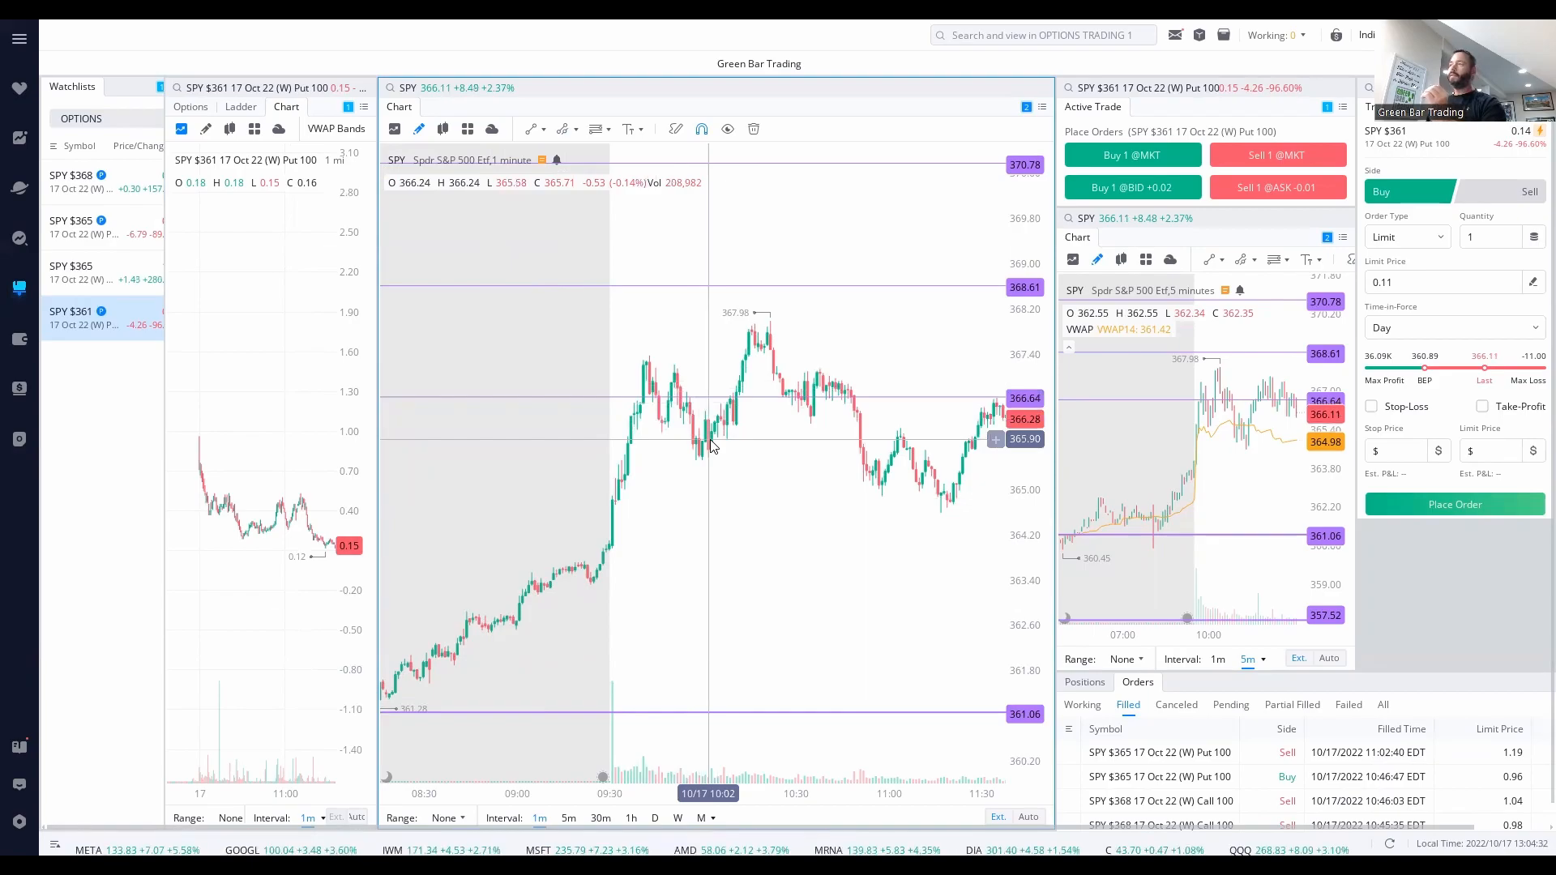
pyautogui.moveTo(700, 448)
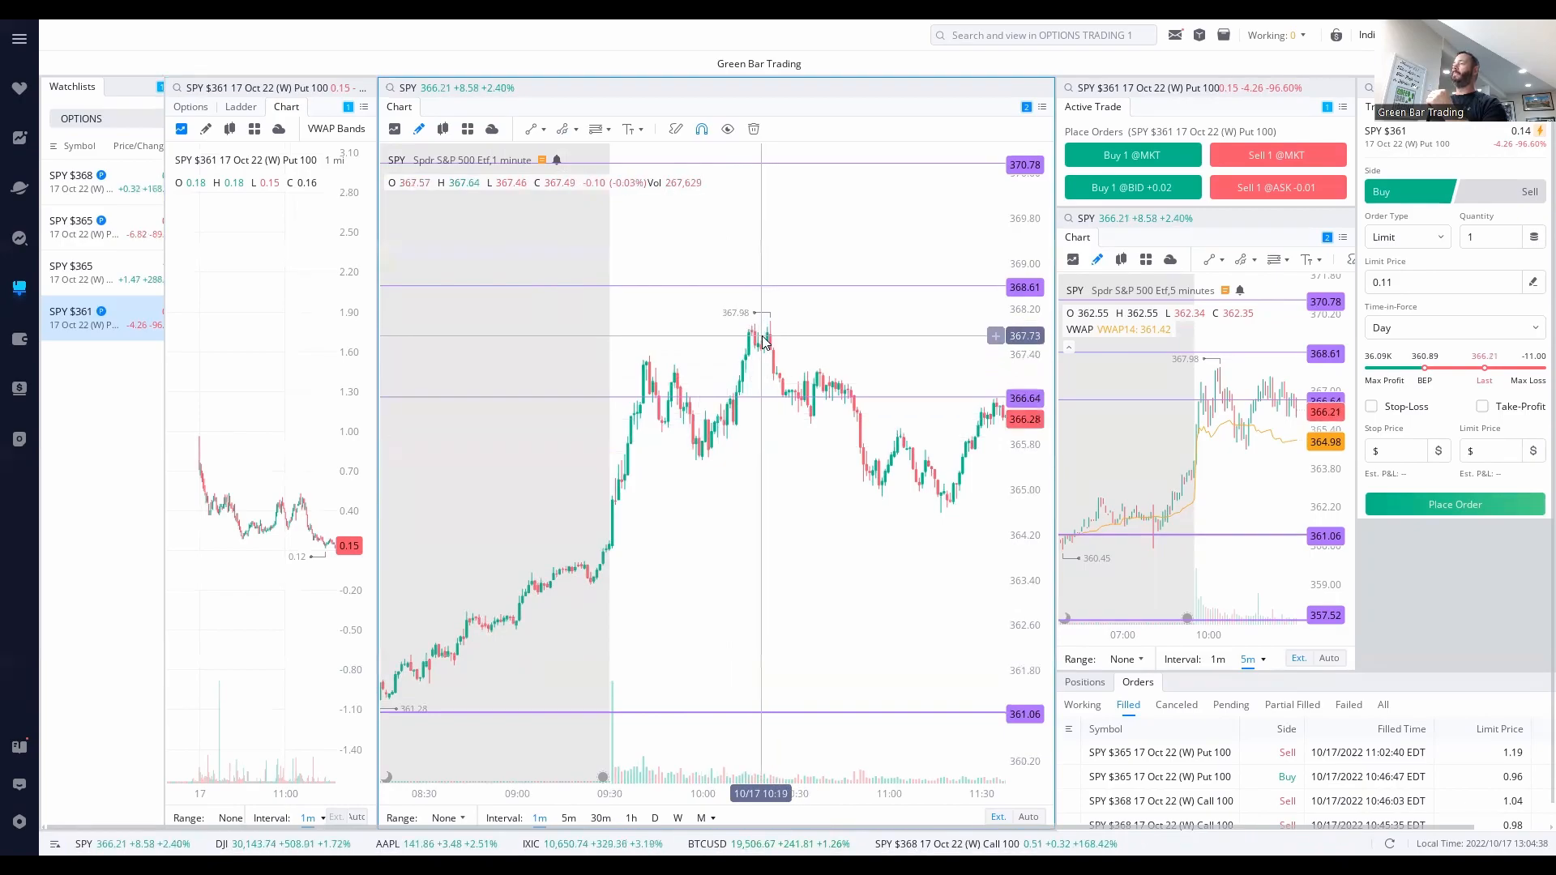
pyautogui.moveTo(725, 526)
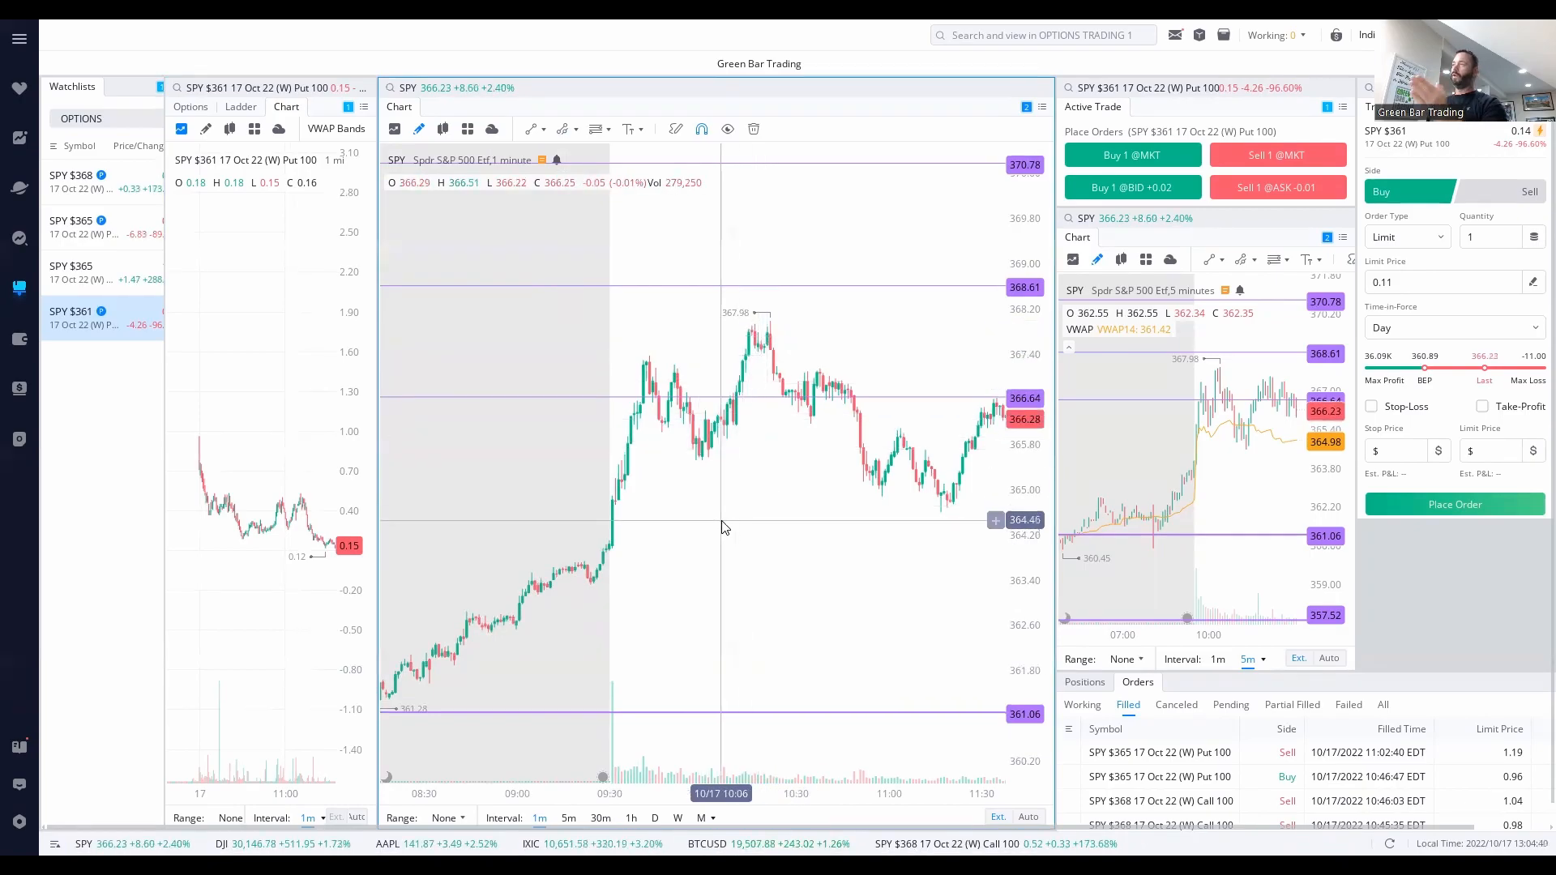
pyautogui.moveTo(618, 518)
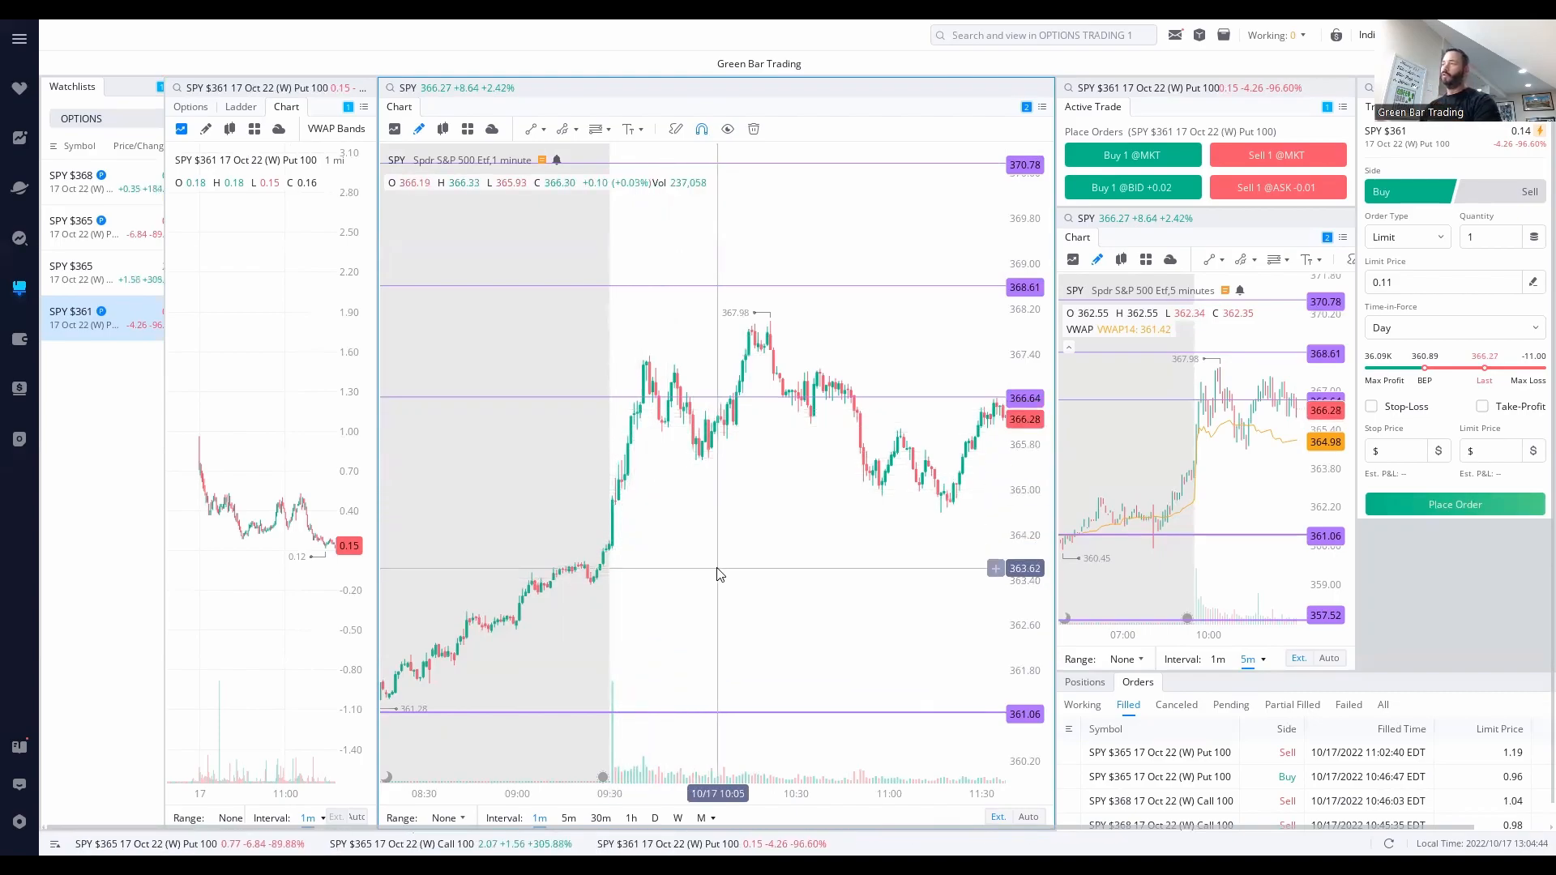
pyautogui.moveTo(630, 445)
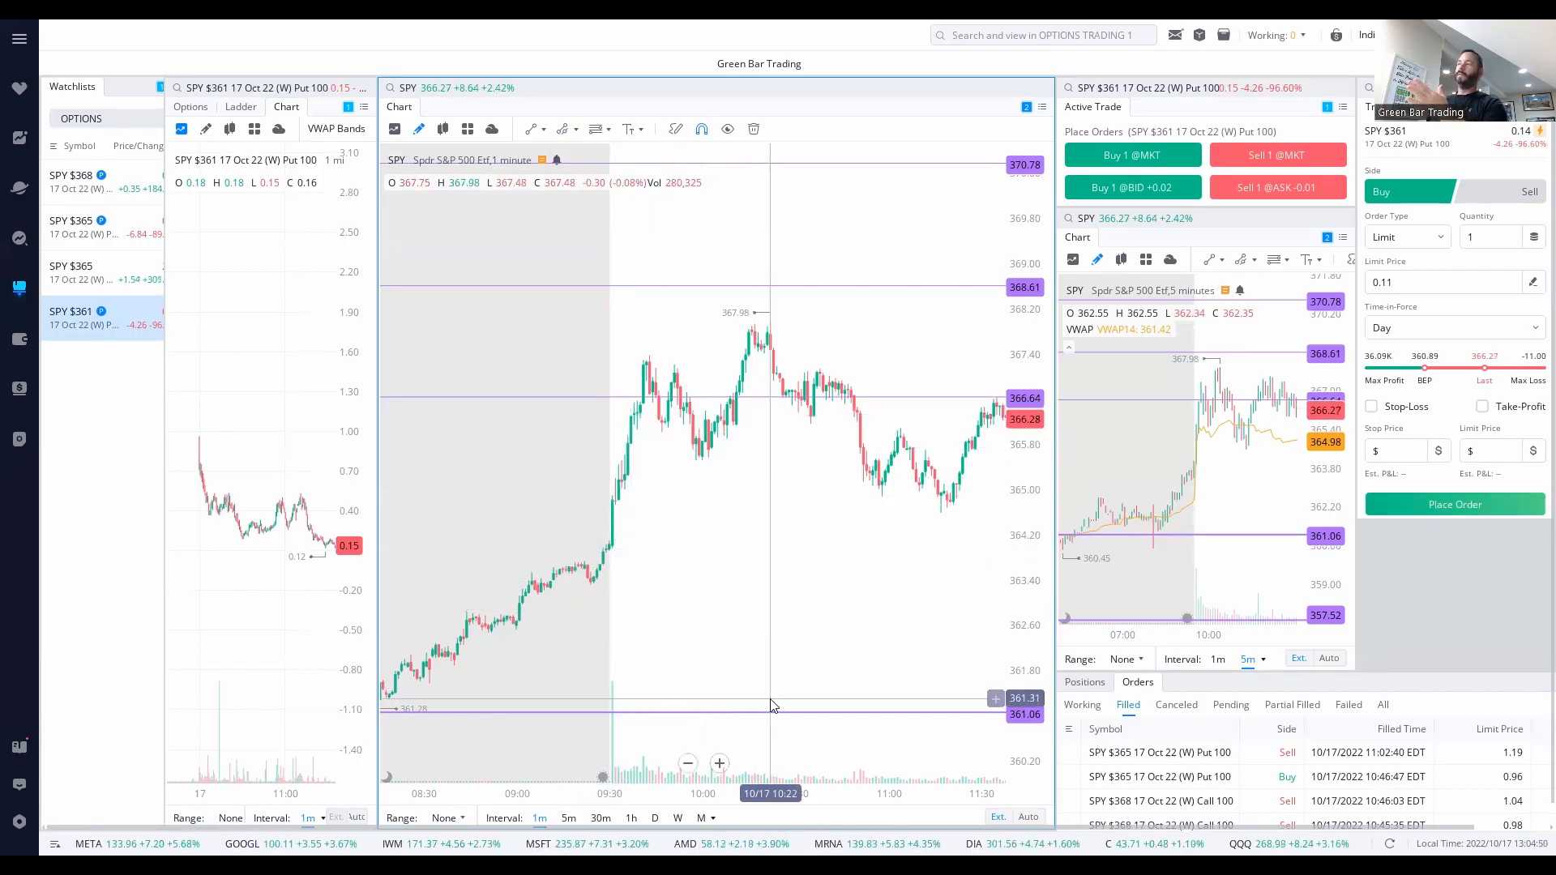
pyautogui.moveTo(636, 461)
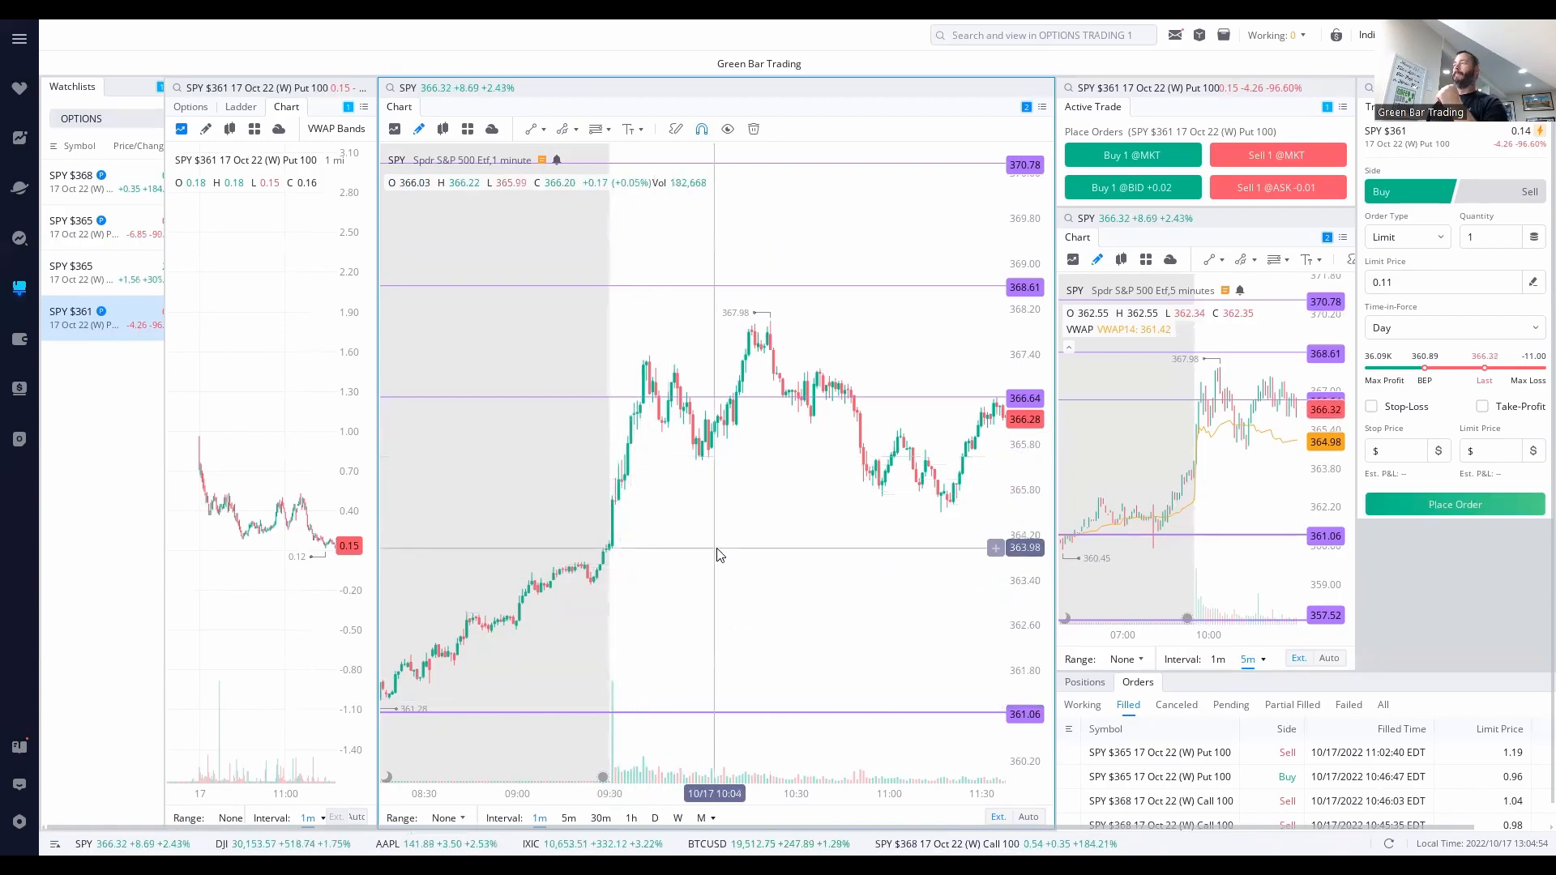
pyautogui.moveTo(417, 665)
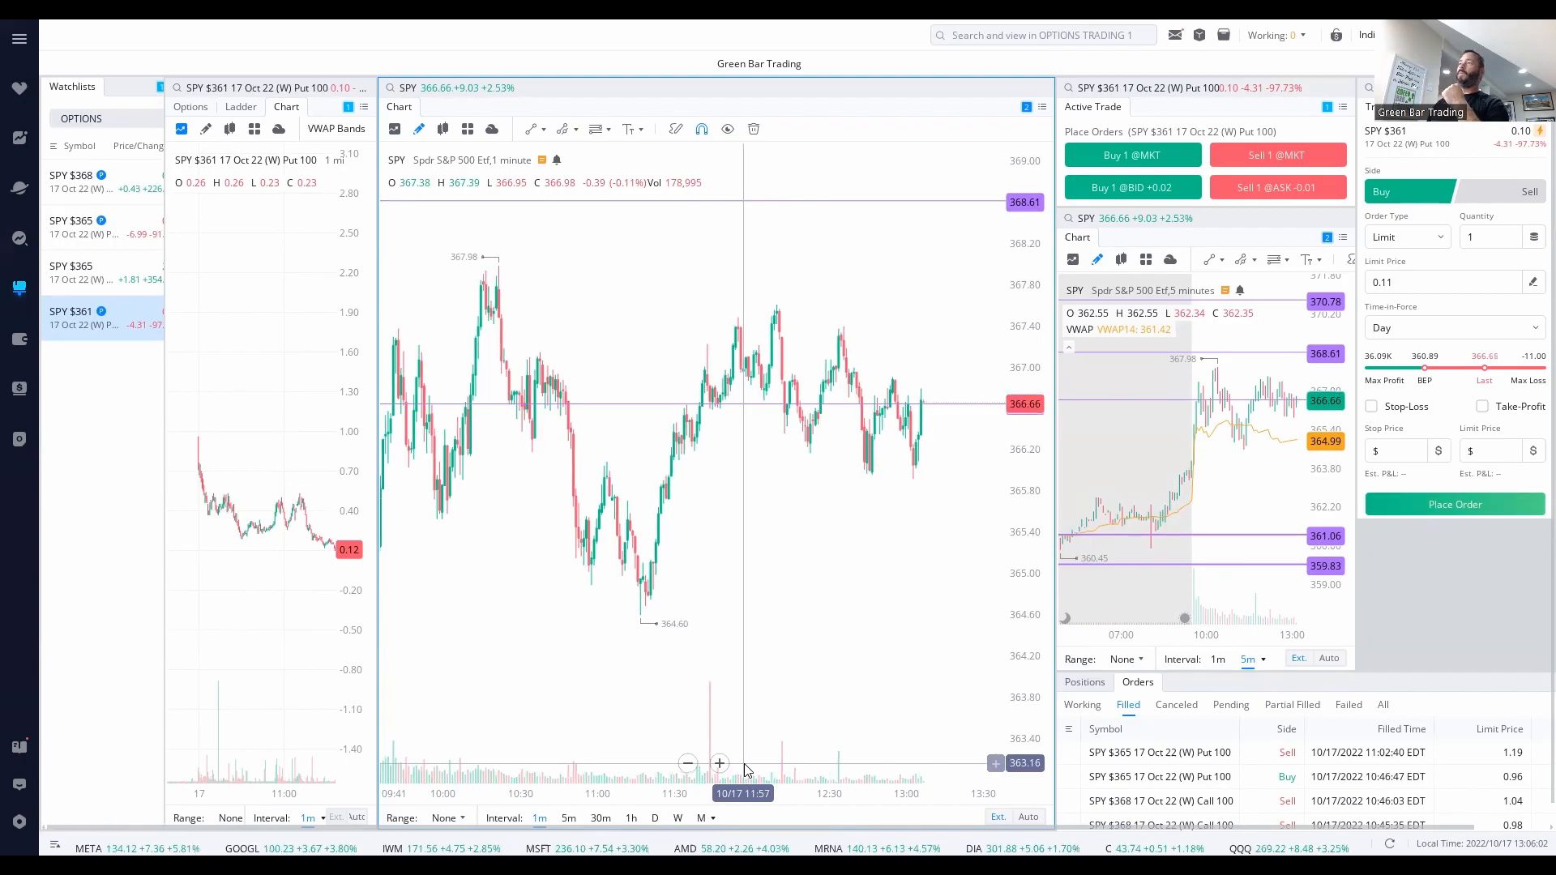
pyautogui.moveTo(493, 585)
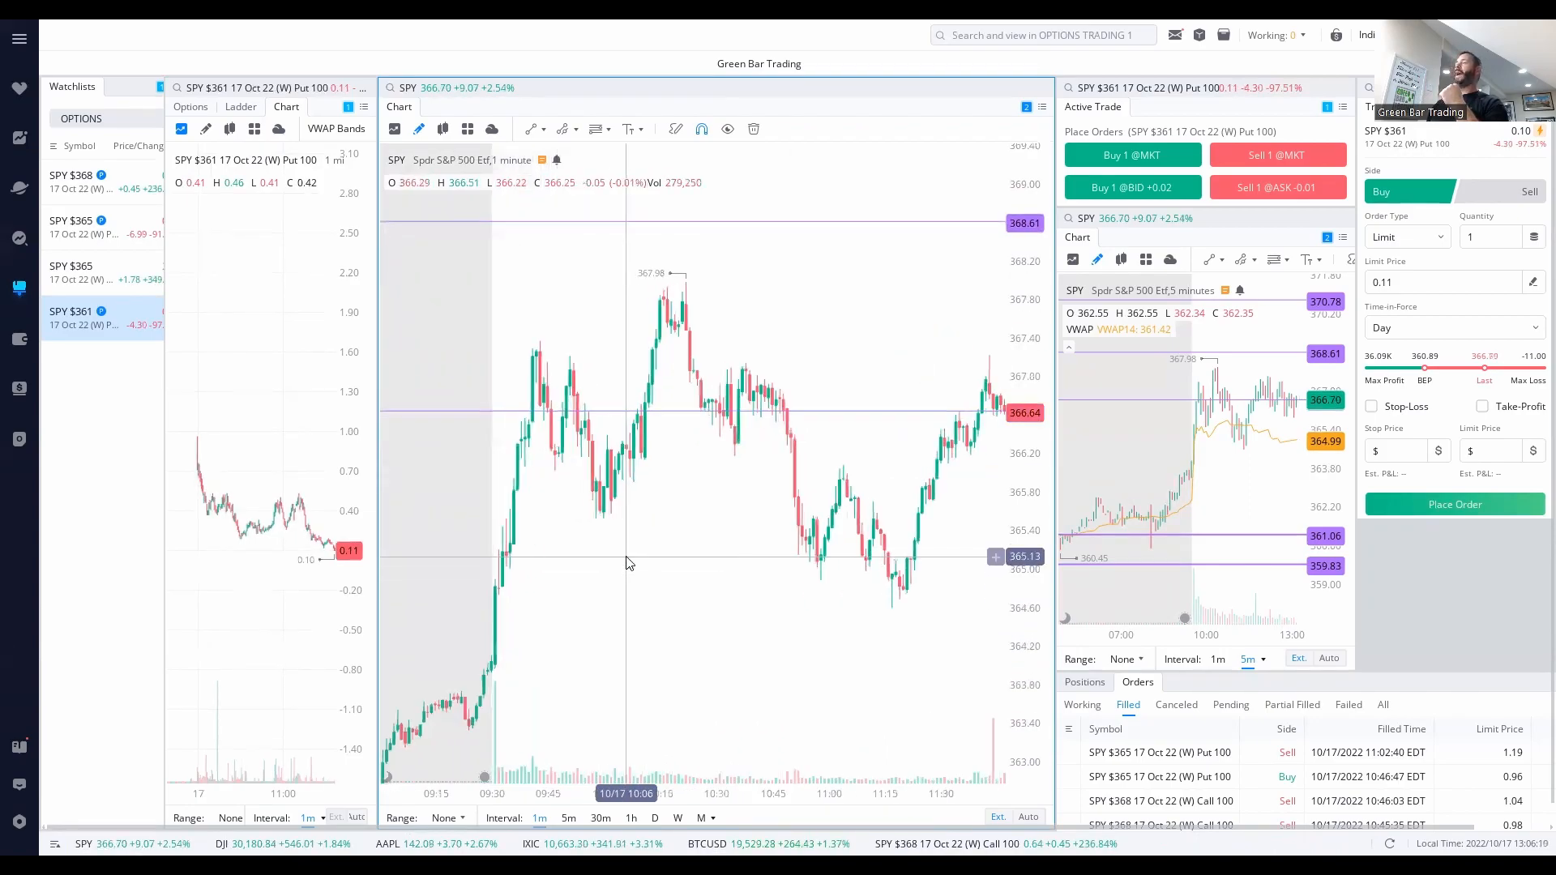
pyautogui.moveTo(748, 660)
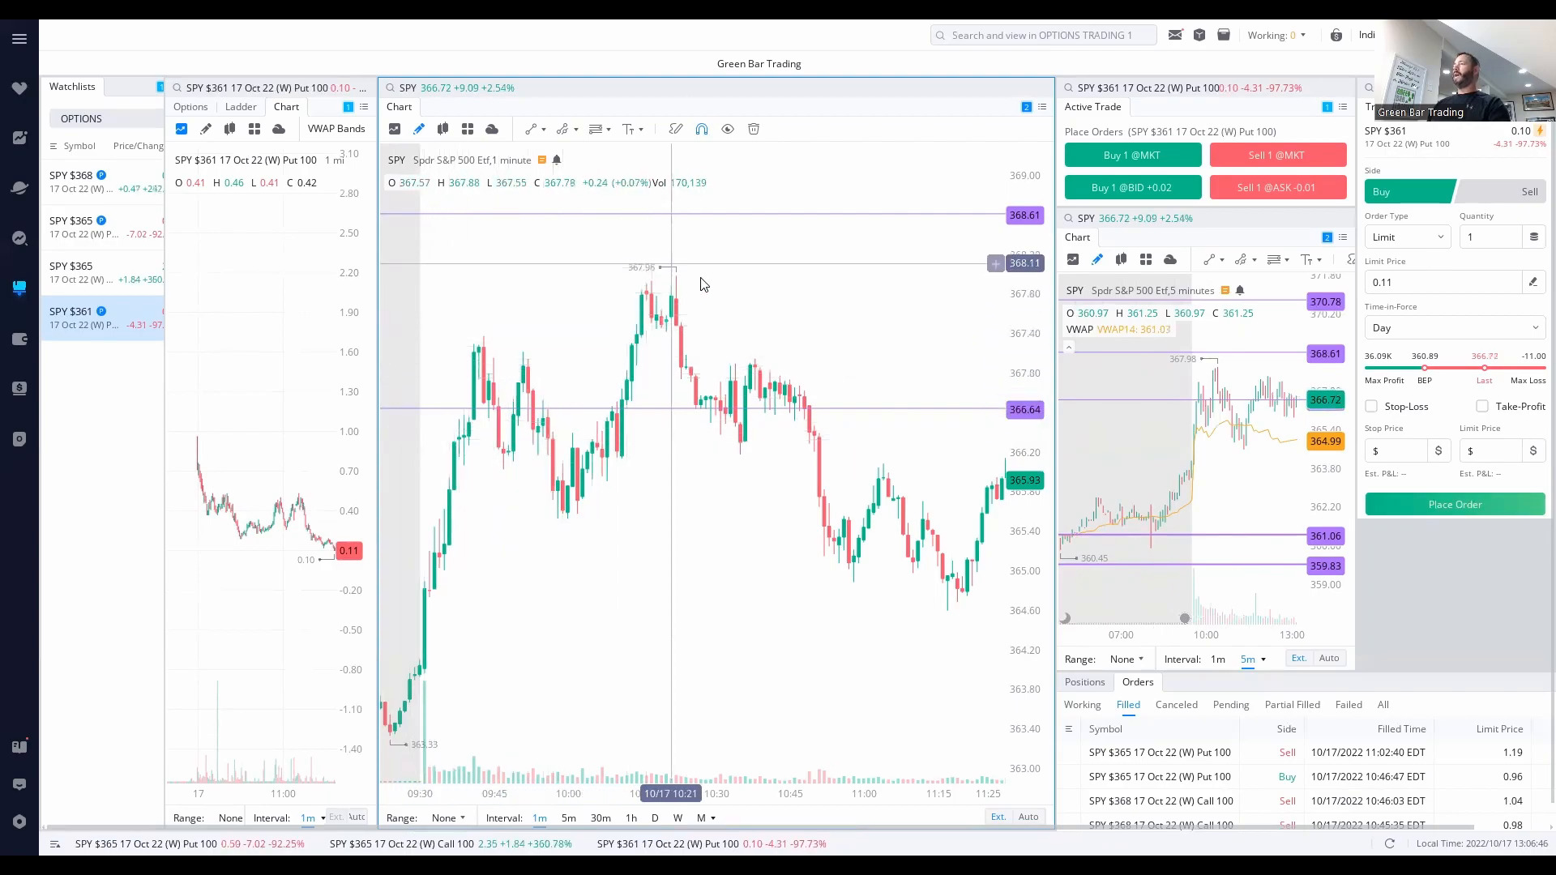
pyautogui.moveTo(818, 375)
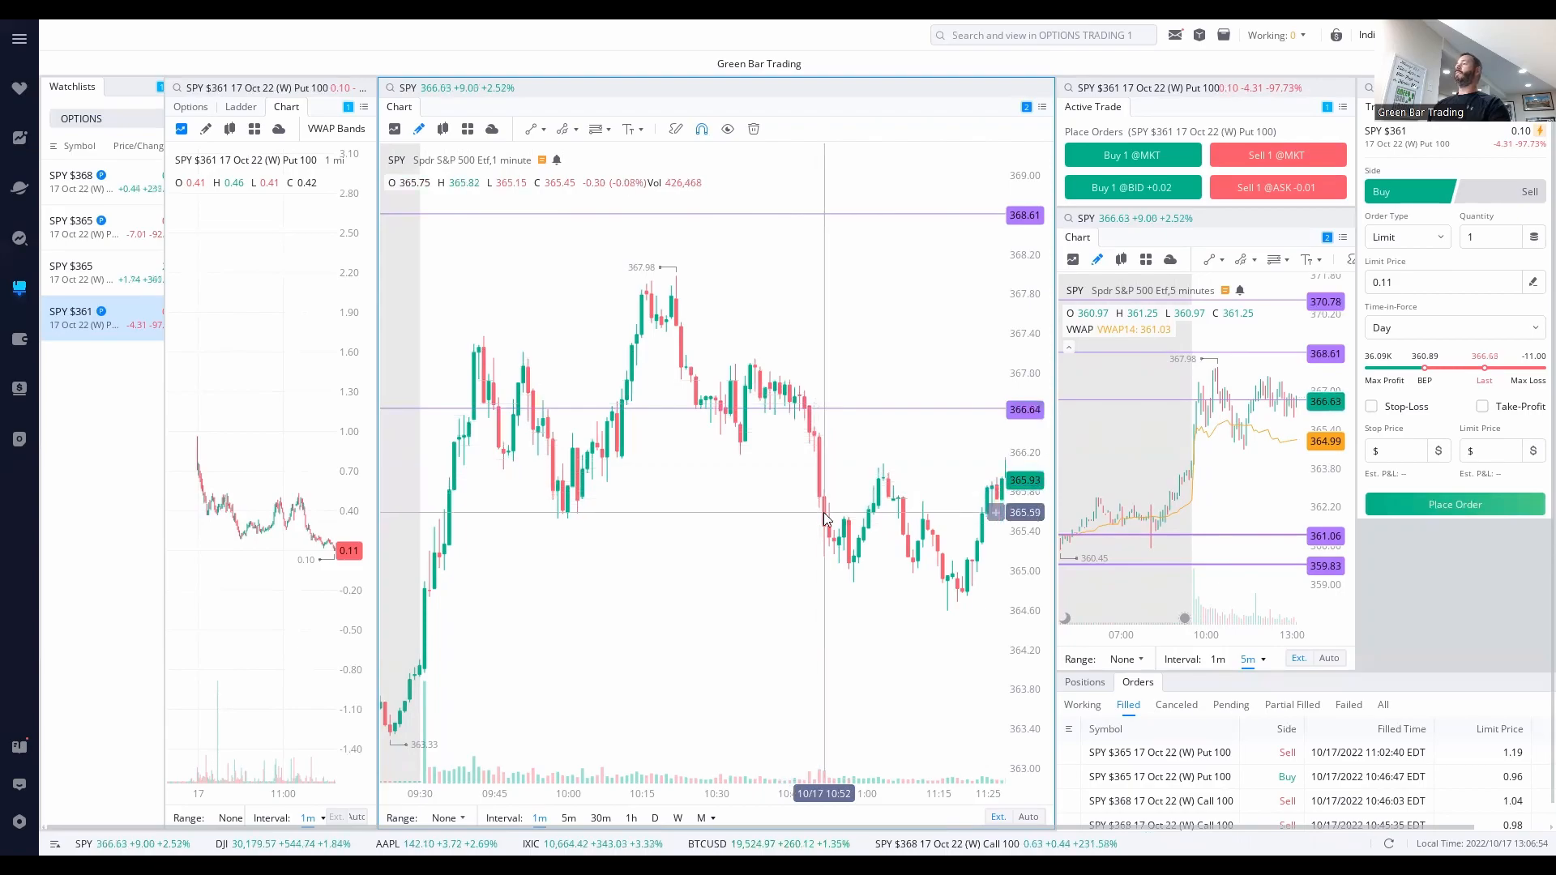
pyautogui.moveTo(836, 518)
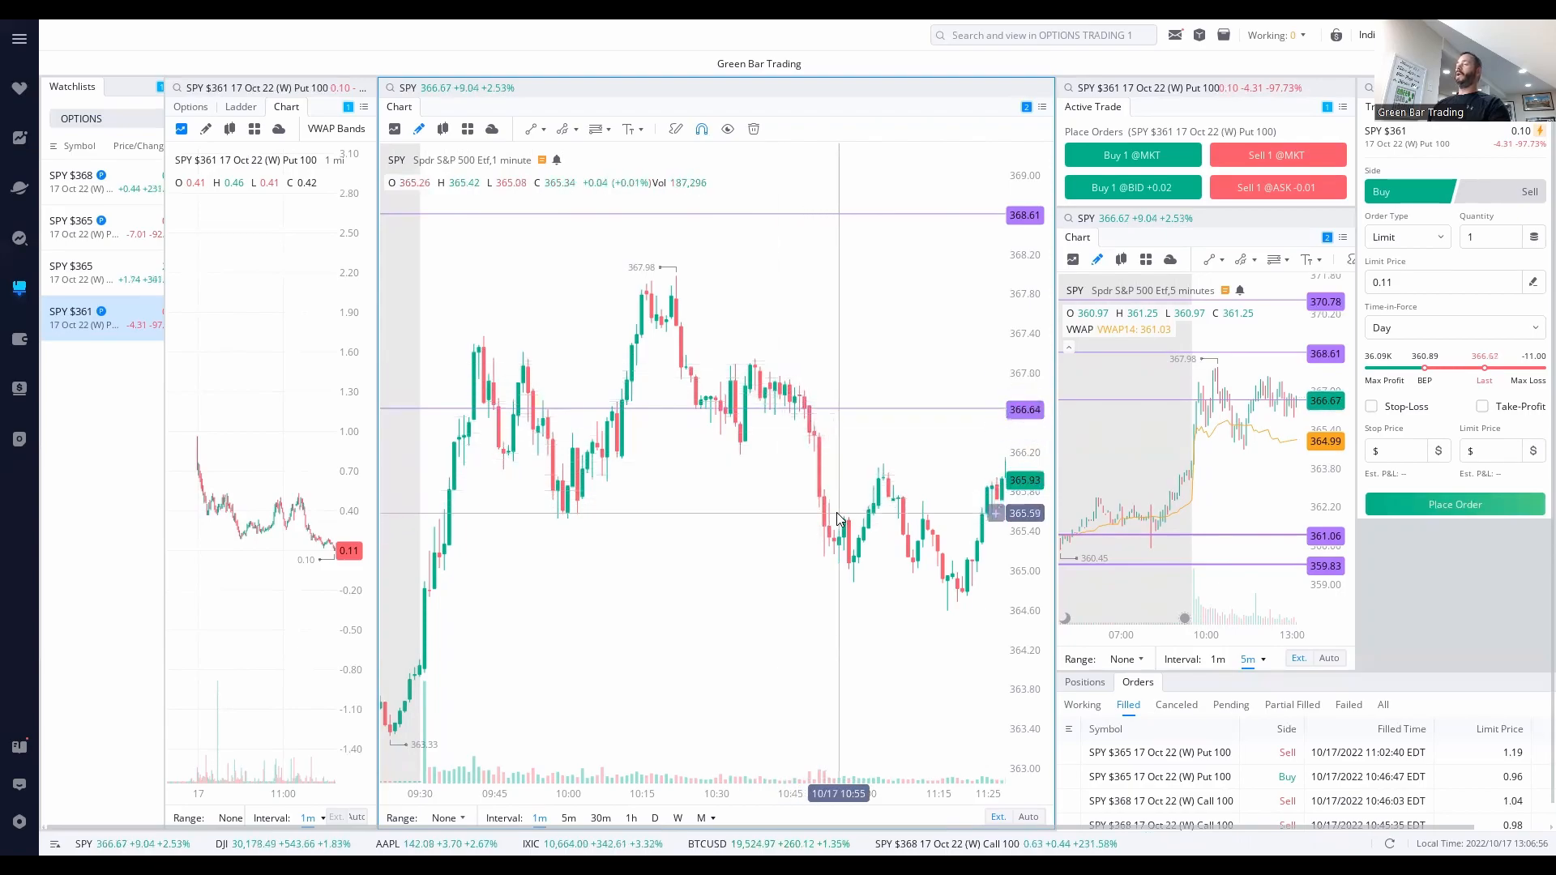
pyautogui.moveTo(569, 540)
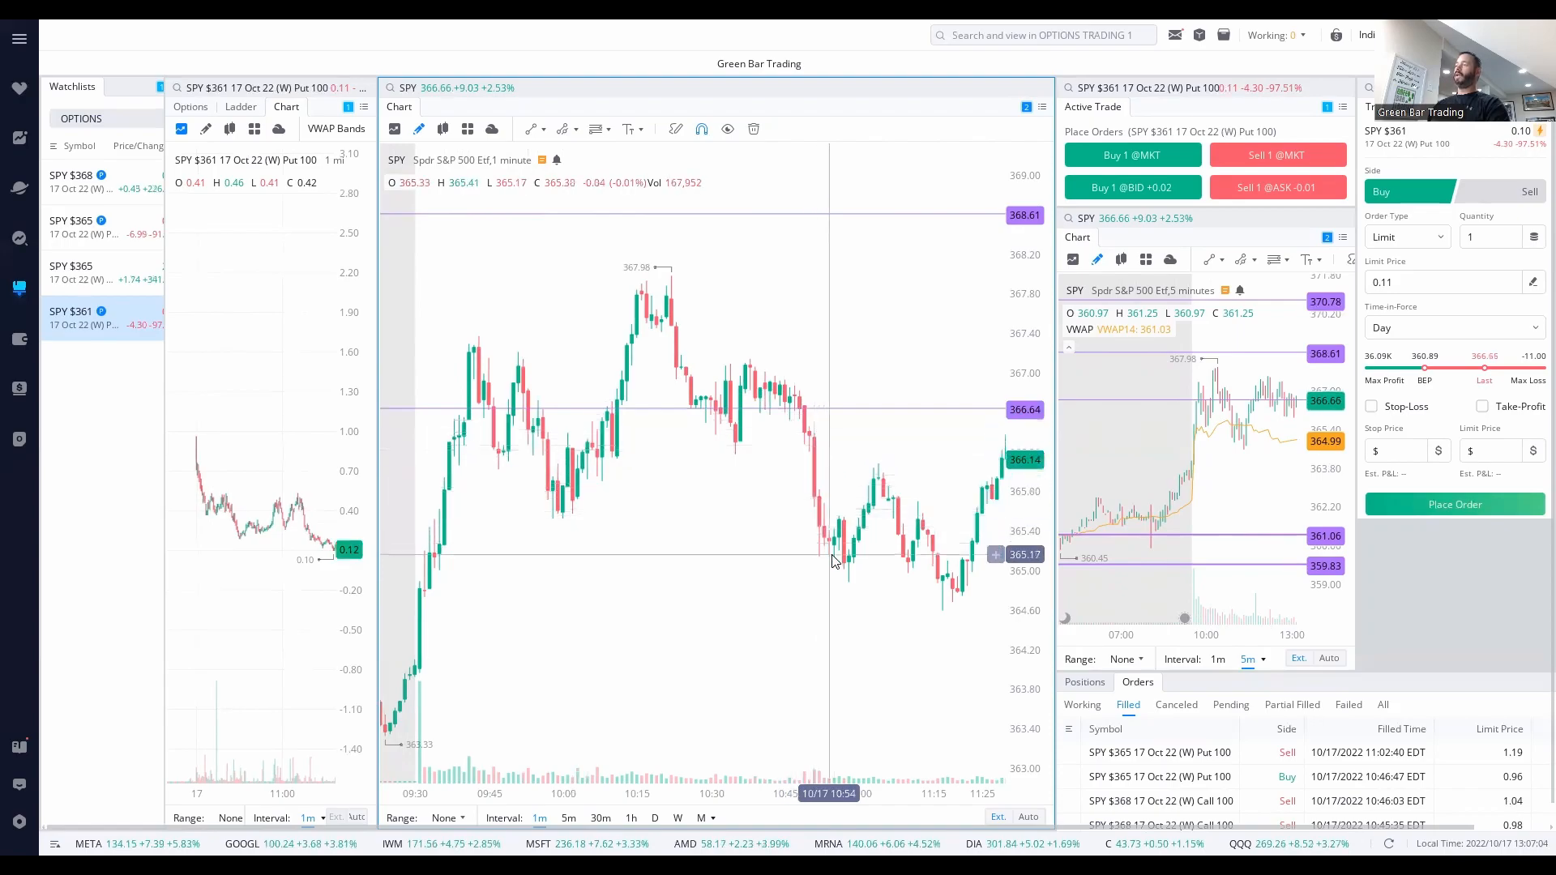
pyautogui.moveTo(873, 471)
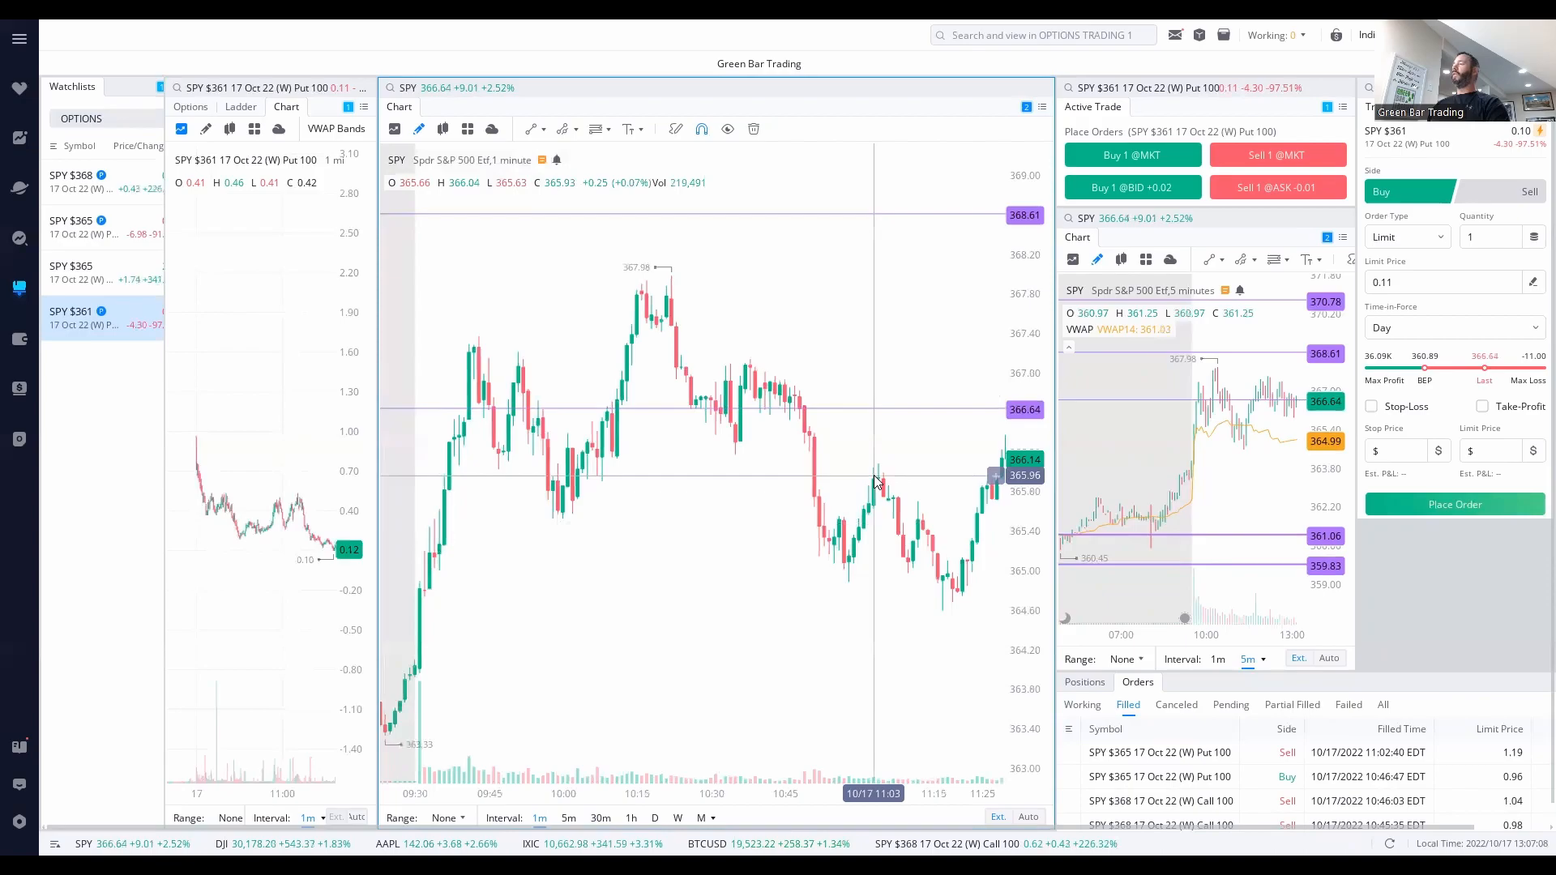
pyautogui.moveTo(886, 491)
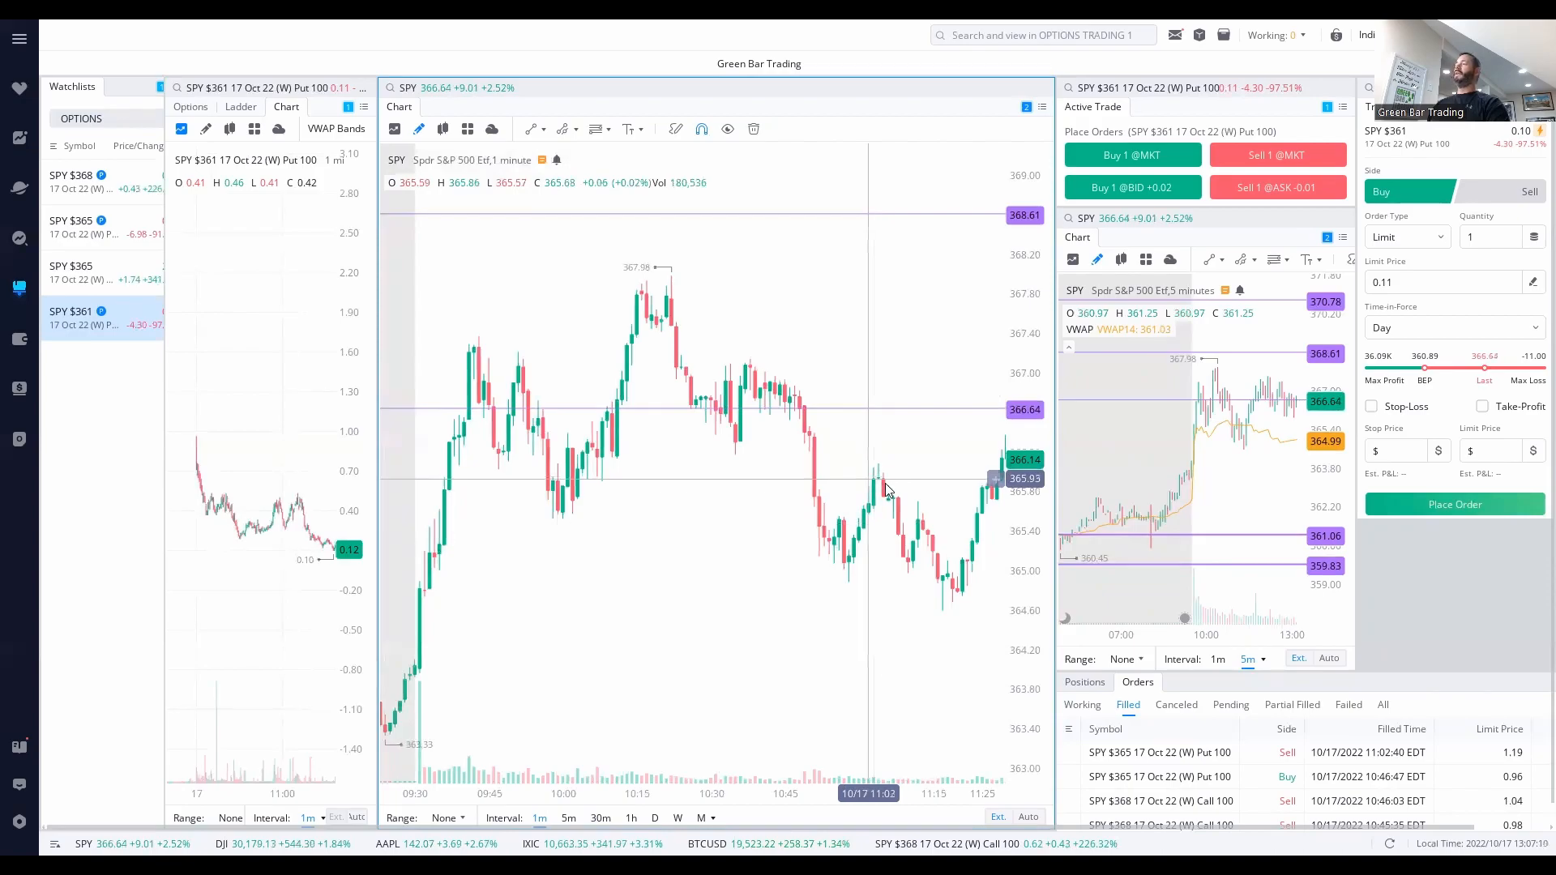
pyautogui.moveTo(876, 645)
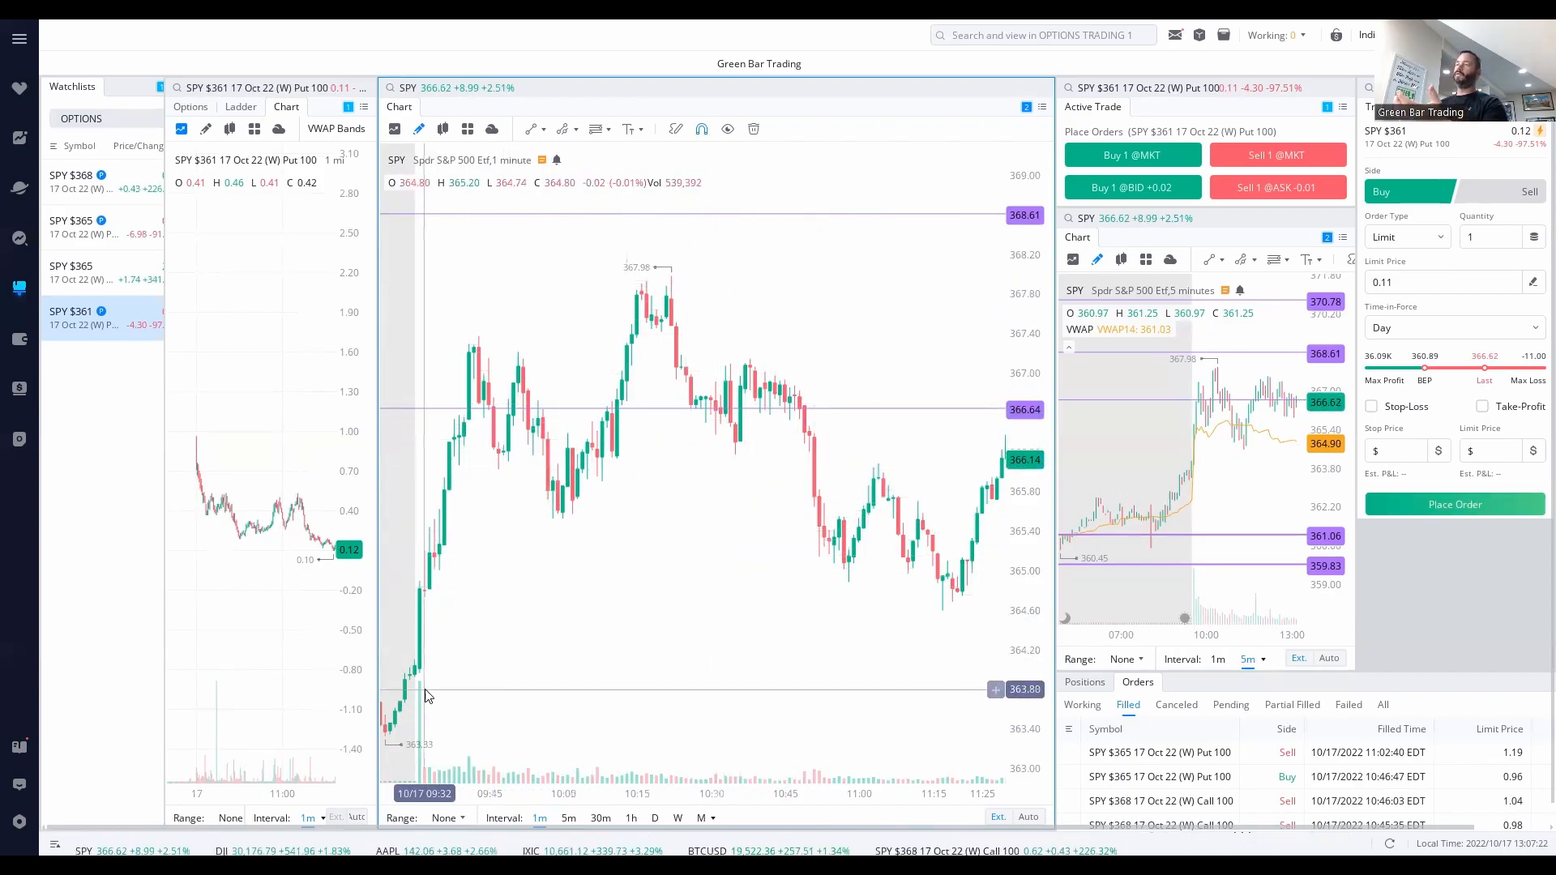
pyautogui.moveTo(683, 667)
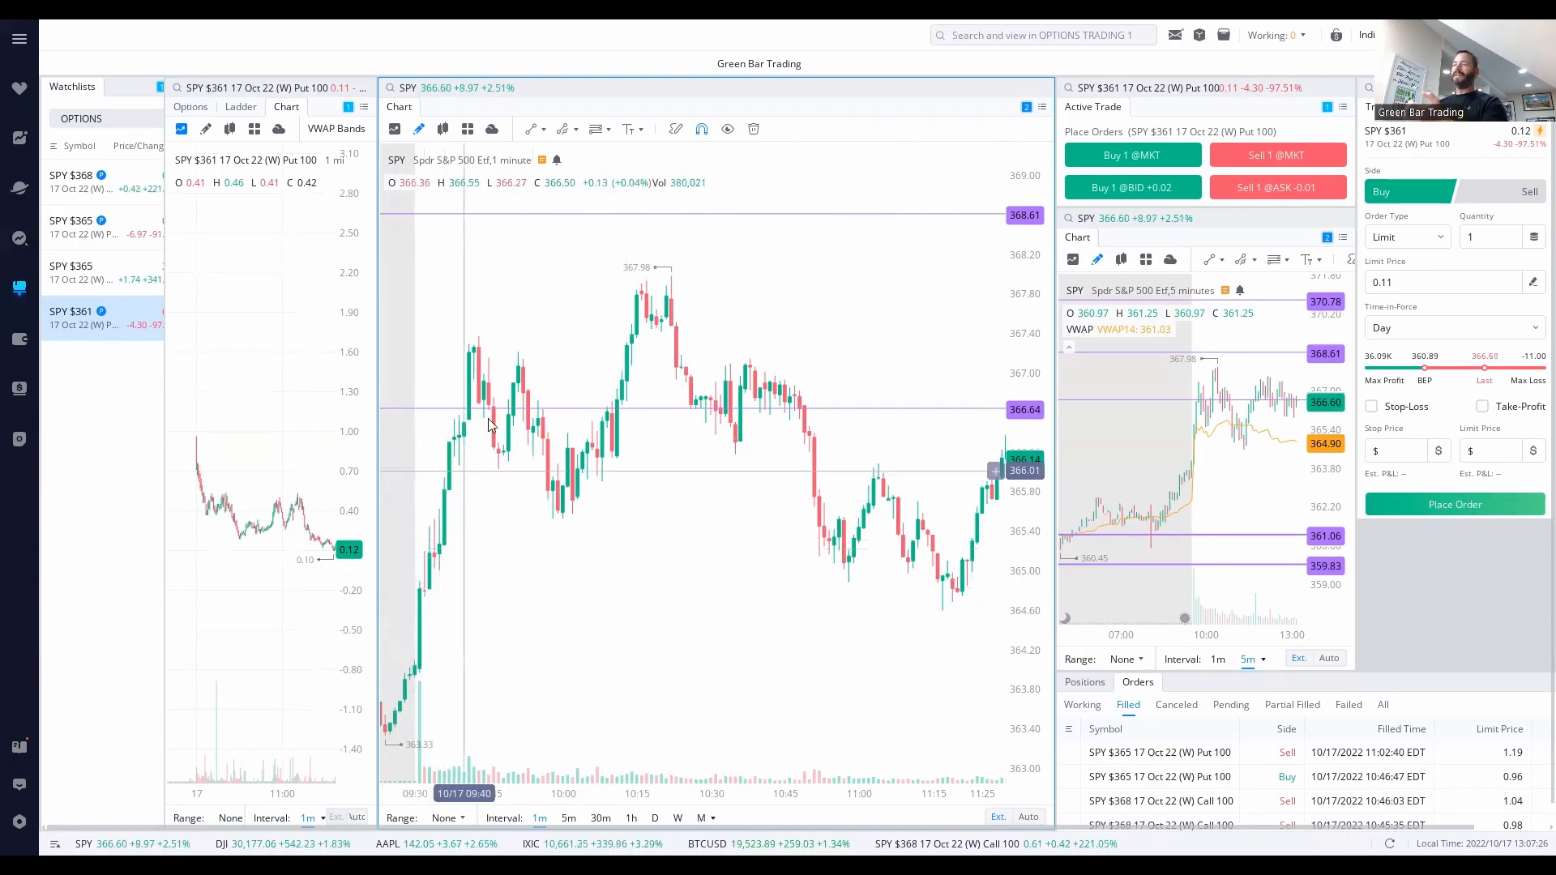
pyautogui.moveTo(460, 672)
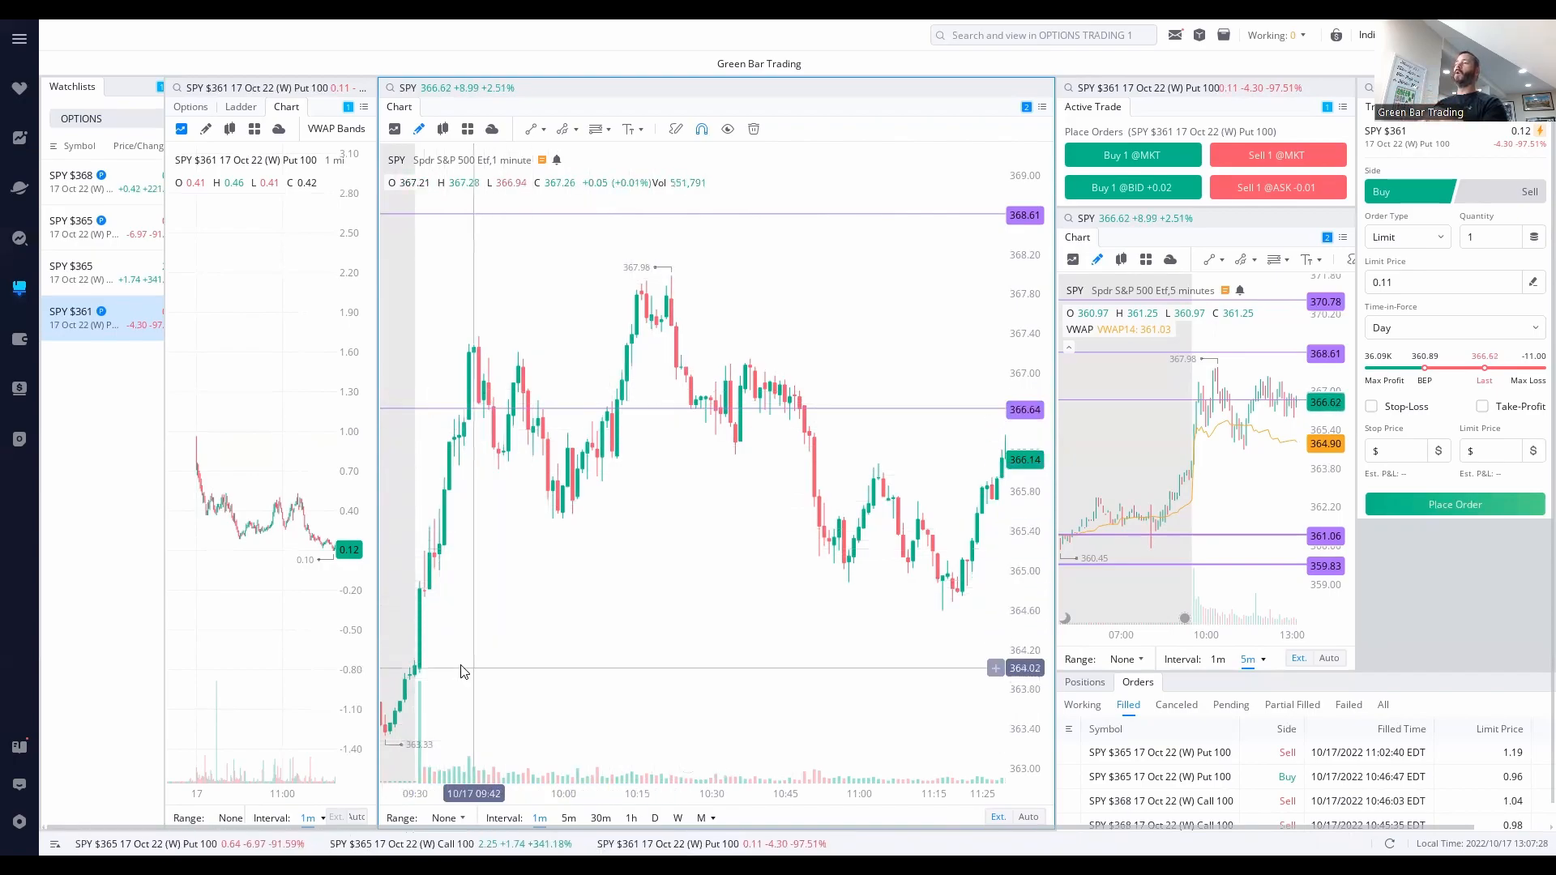
pyautogui.moveTo(614, 679)
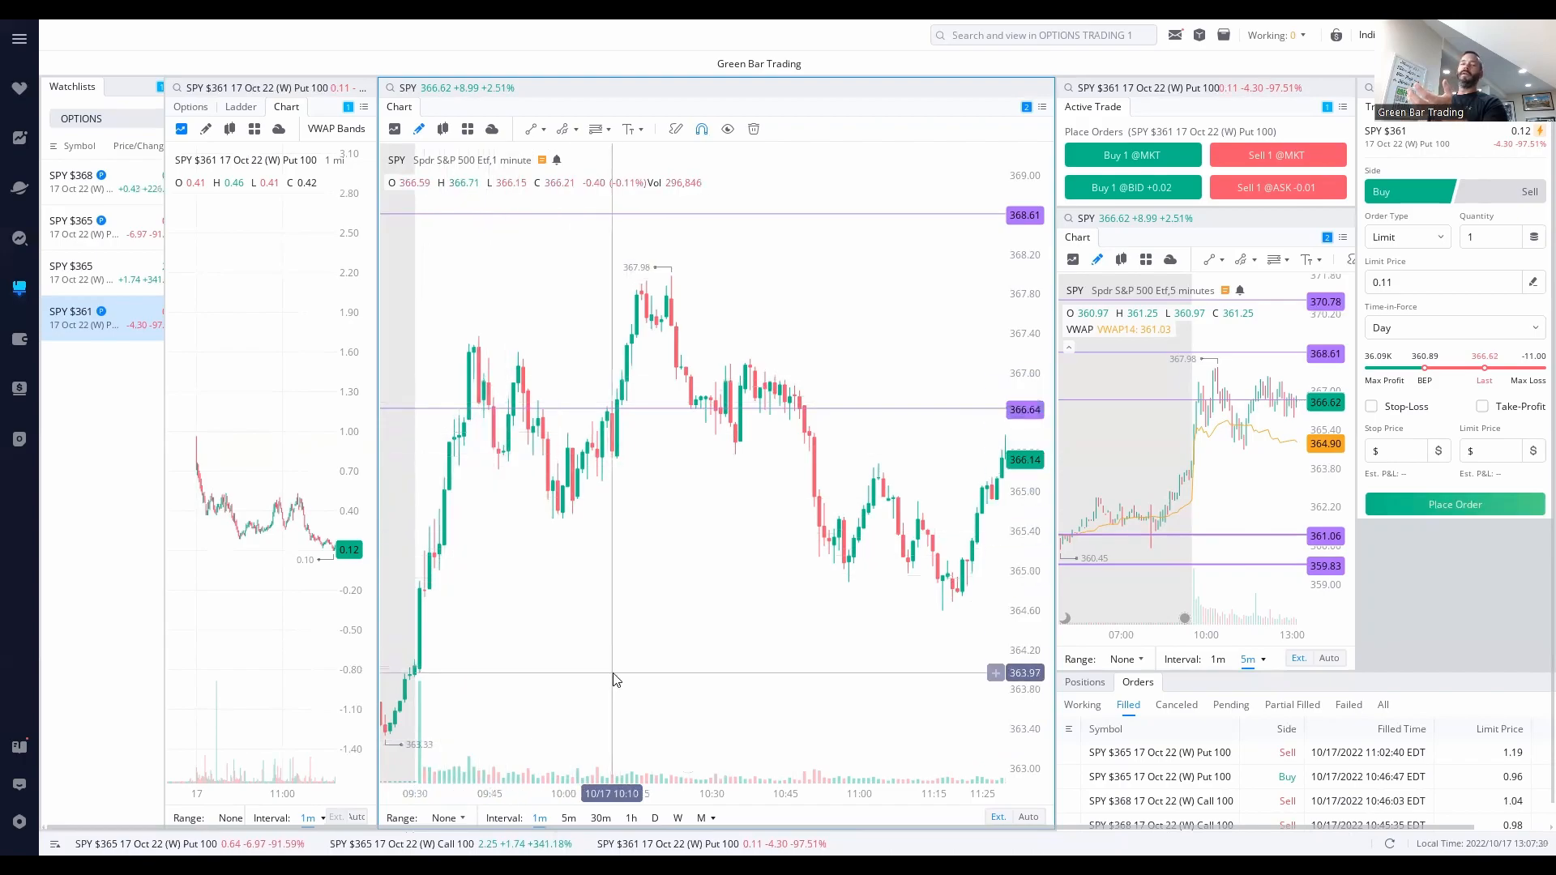
pyautogui.moveTo(401, 687)
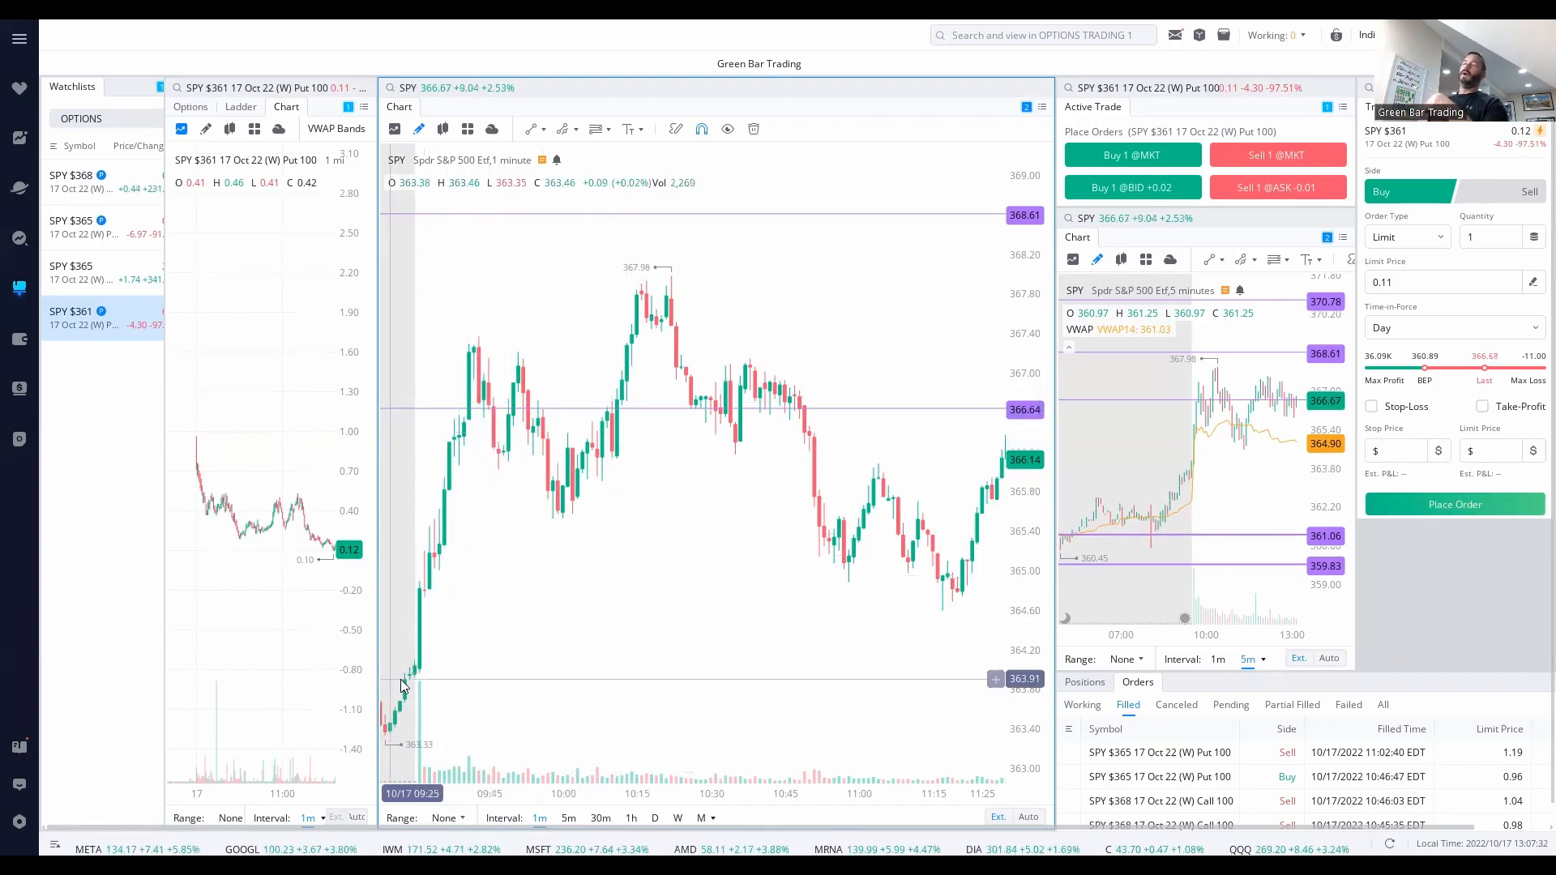
pyautogui.moveTo(638, 583)
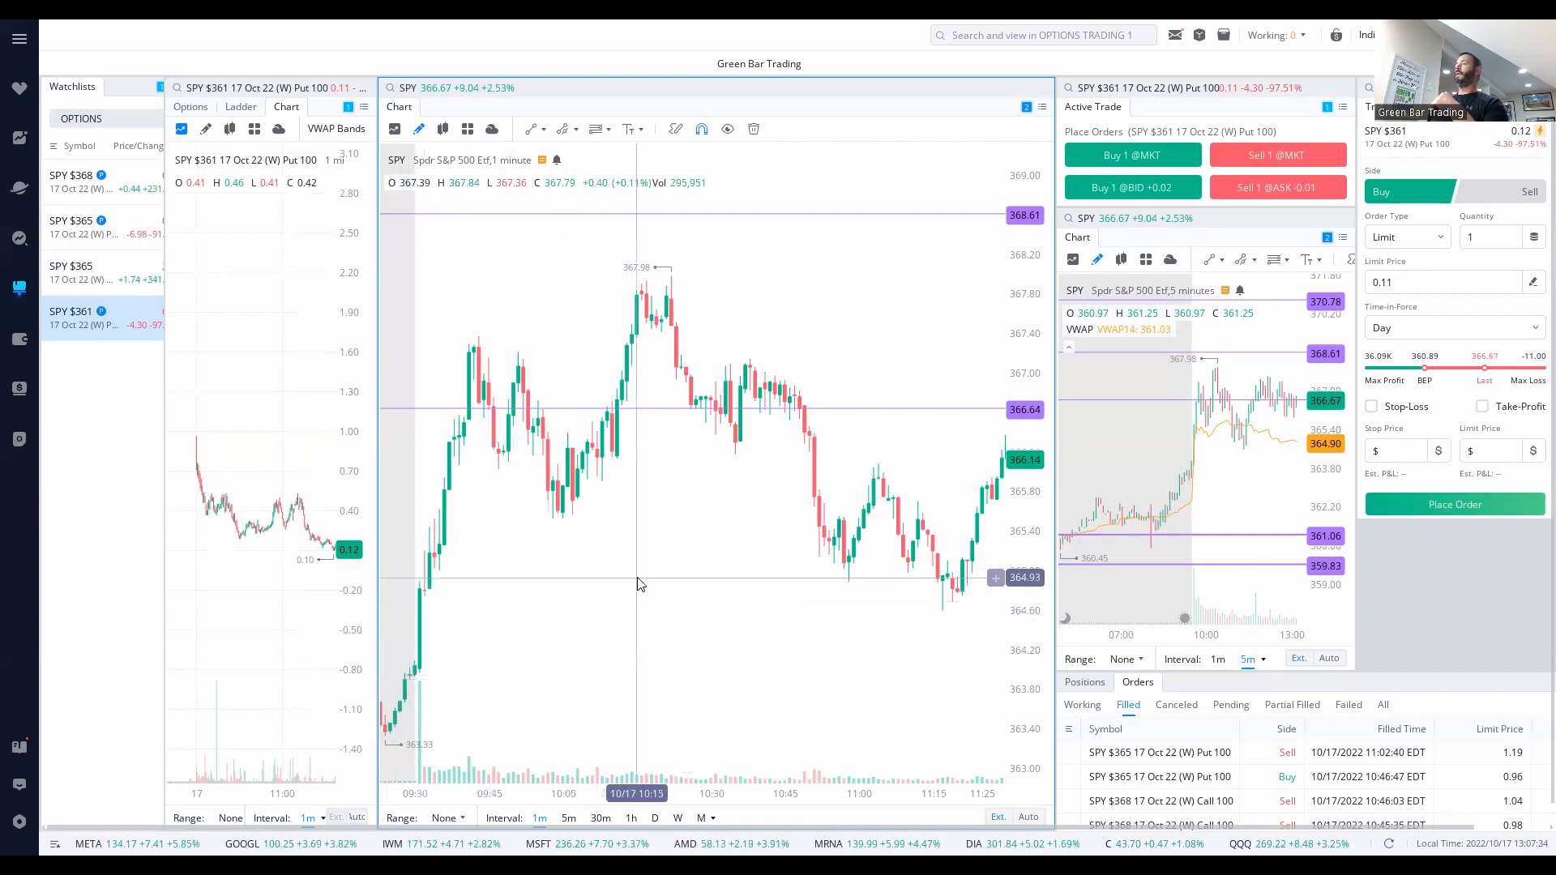